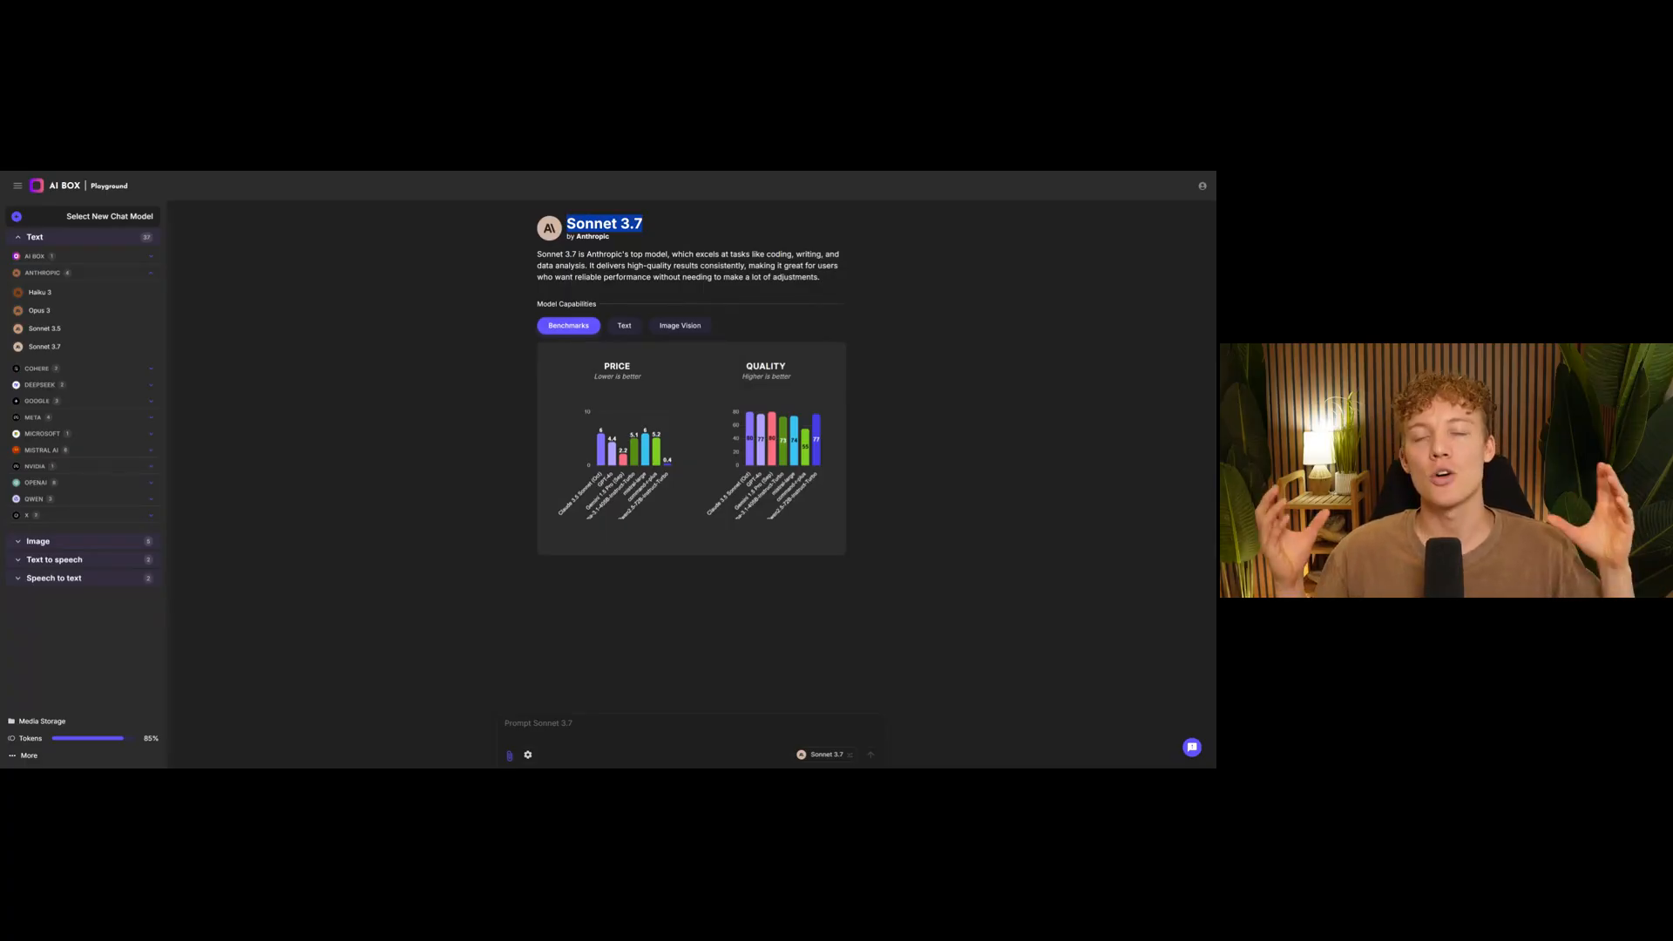
mouse_move(793, 410)
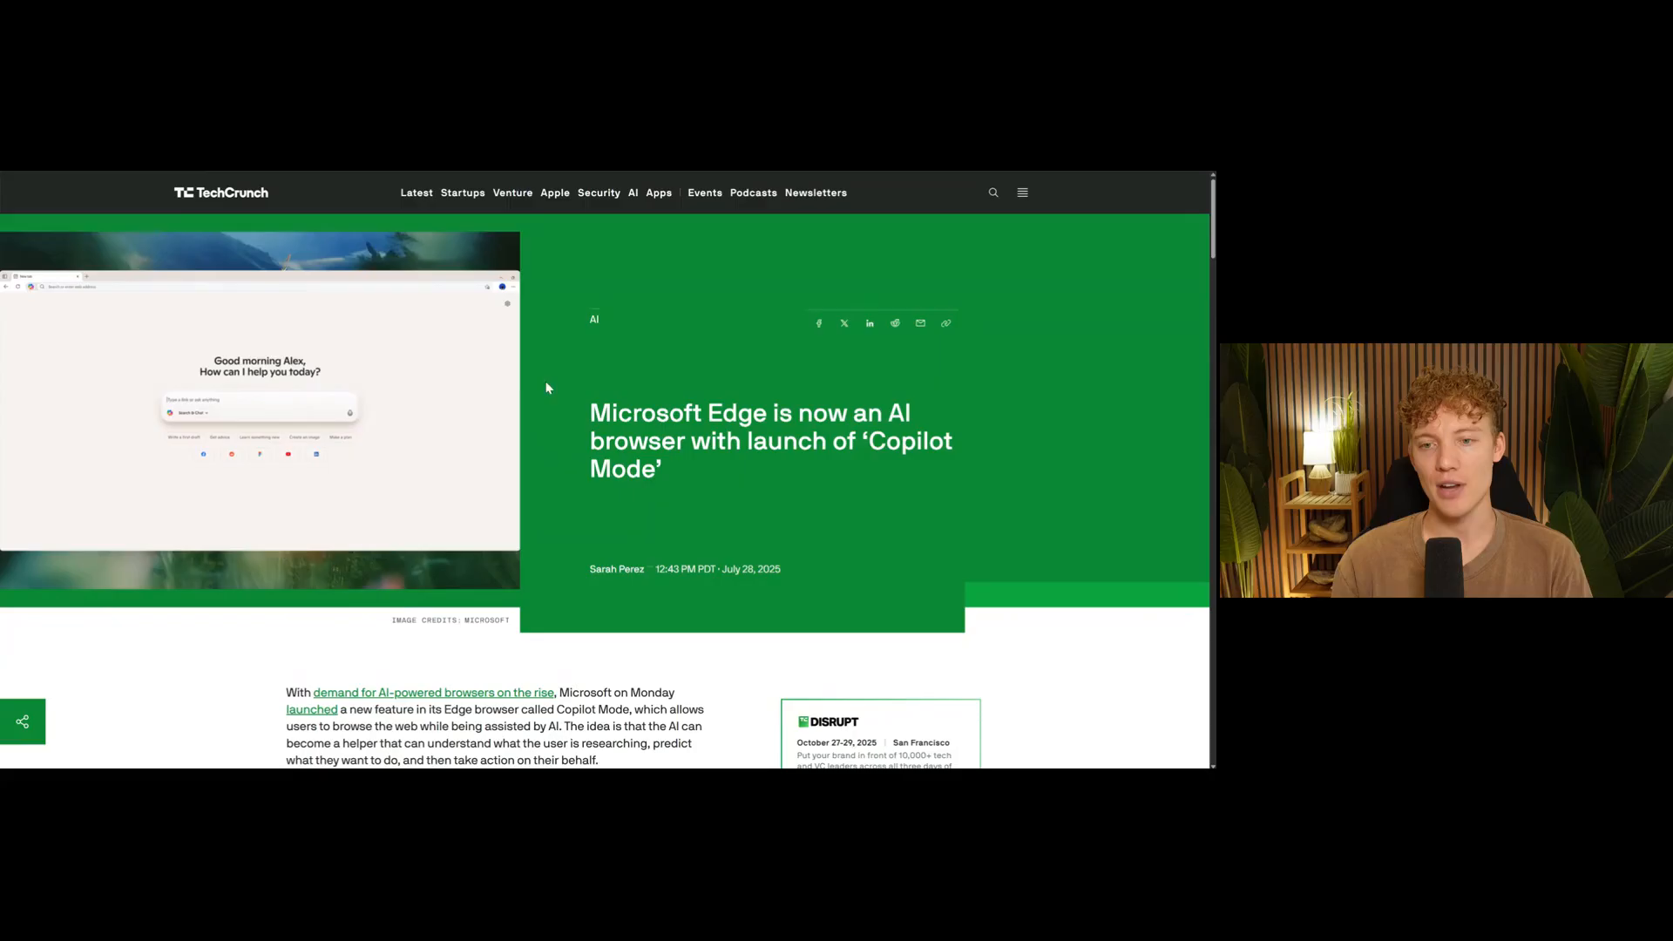
Step: Scroll down and highlight 'Mode is still considered an experimental feature' in the article
scroll(down, 3)
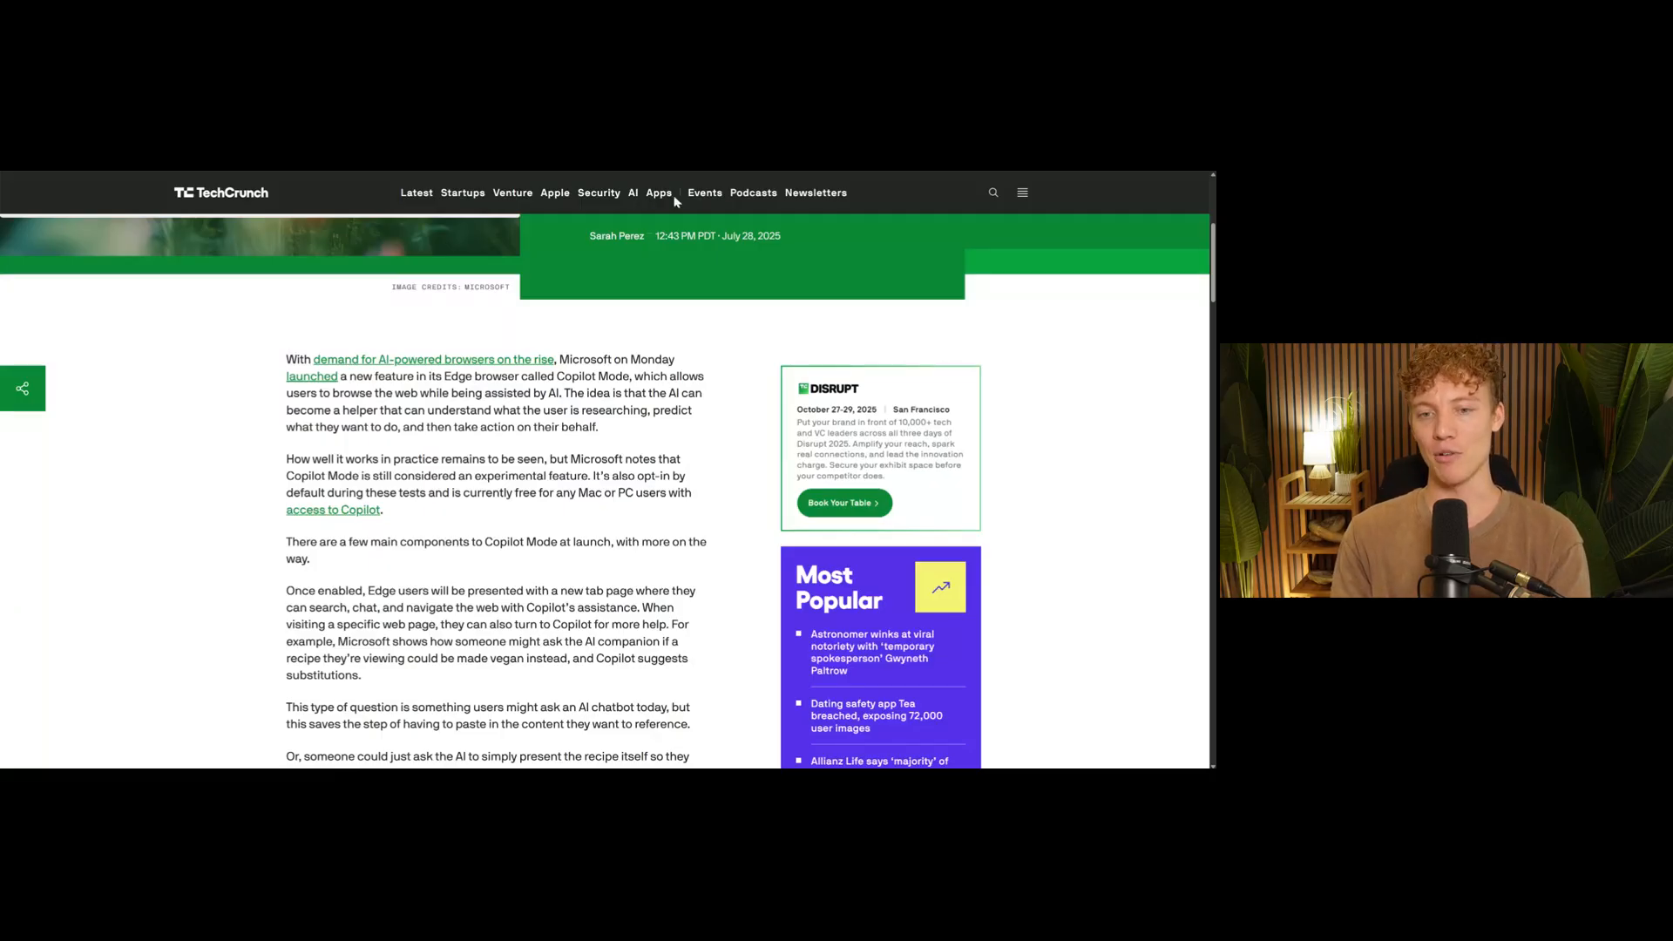
scroll(down, 3)
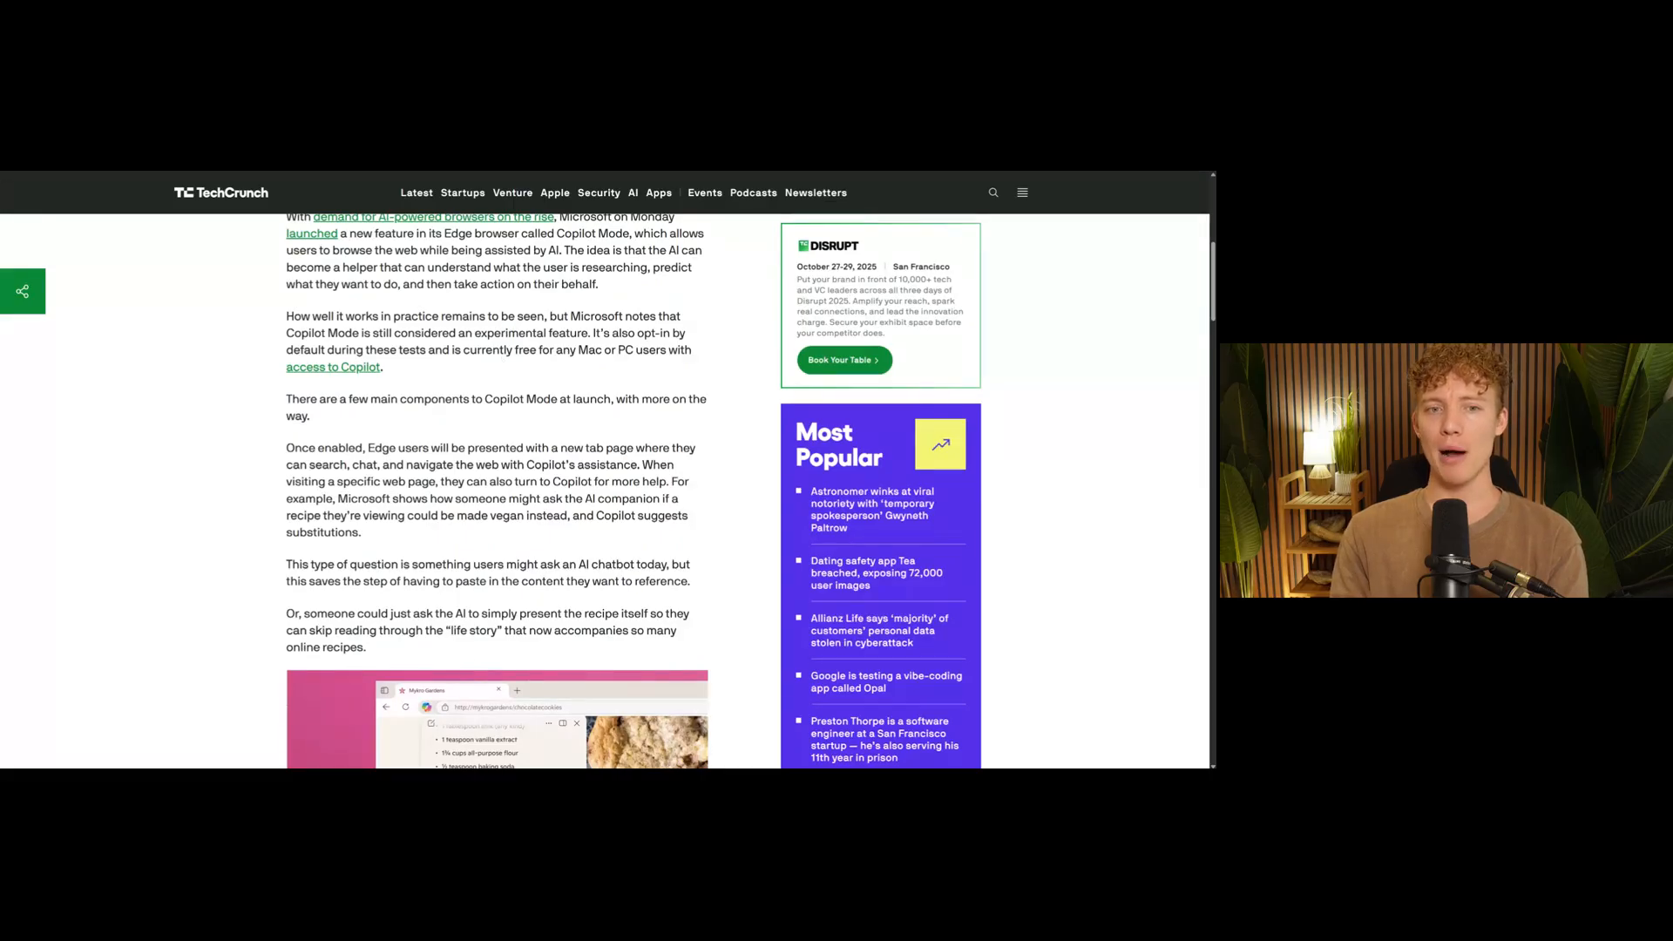
drag(325, 332, 510, 333)
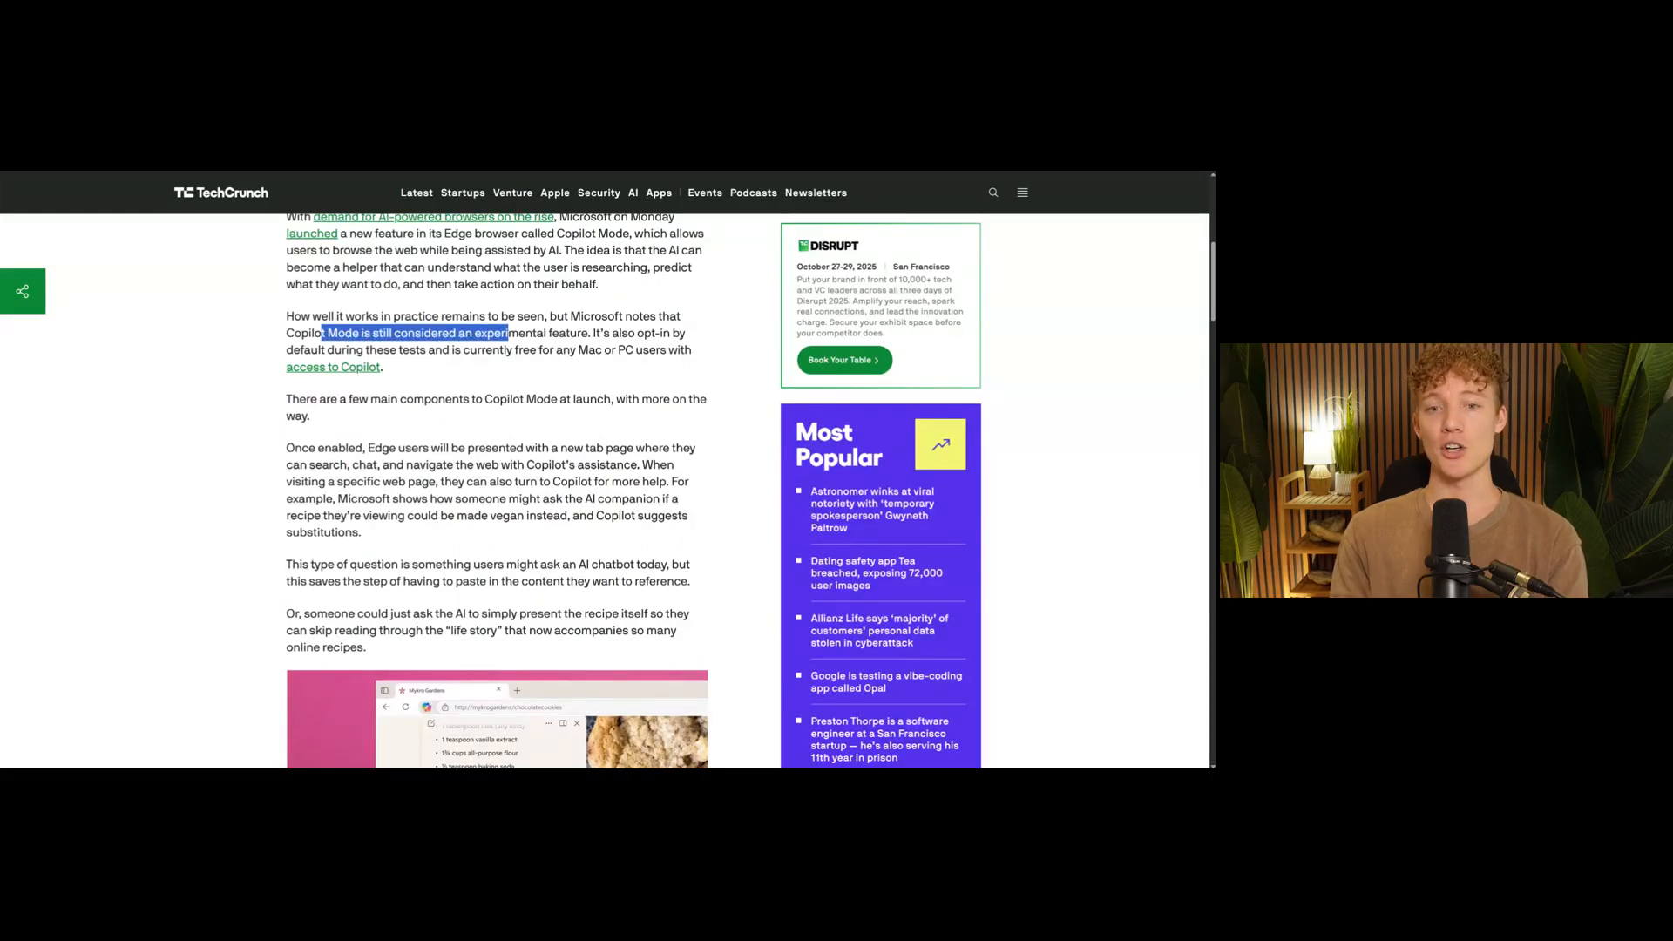
drag(509, 332, 588, 332)
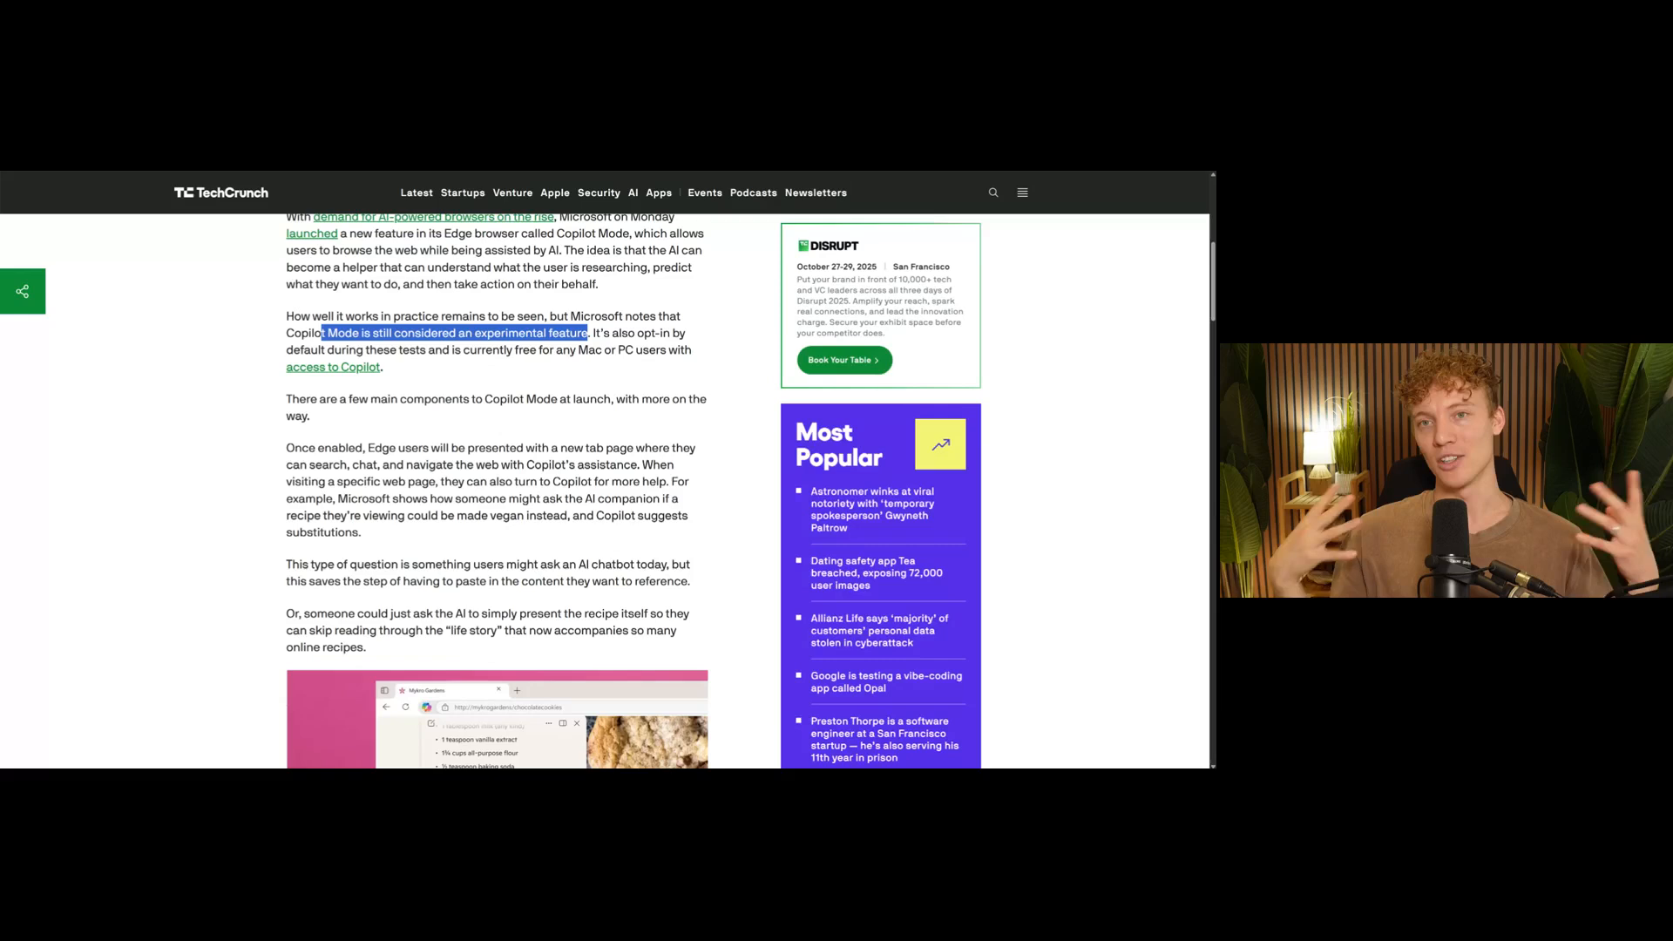
mouse_move(621, 410)
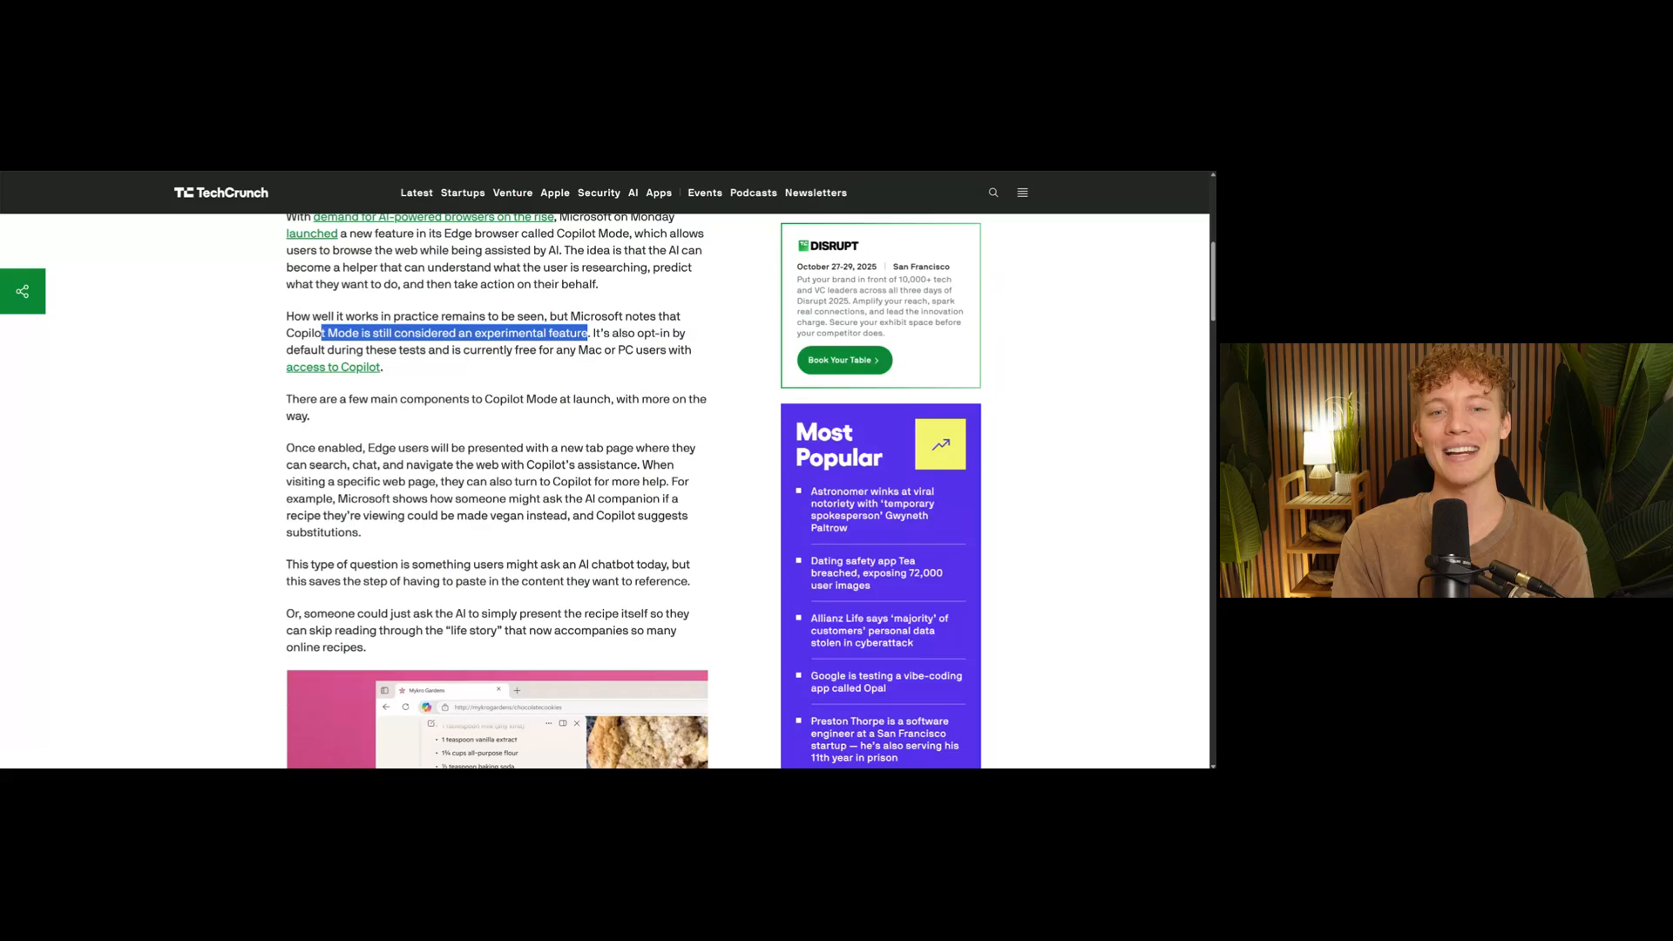
Step: Highlight the 'Edge users will be presented with a new tab page' passage, then scroll to the recipe screenshot
scroll(down, 3)
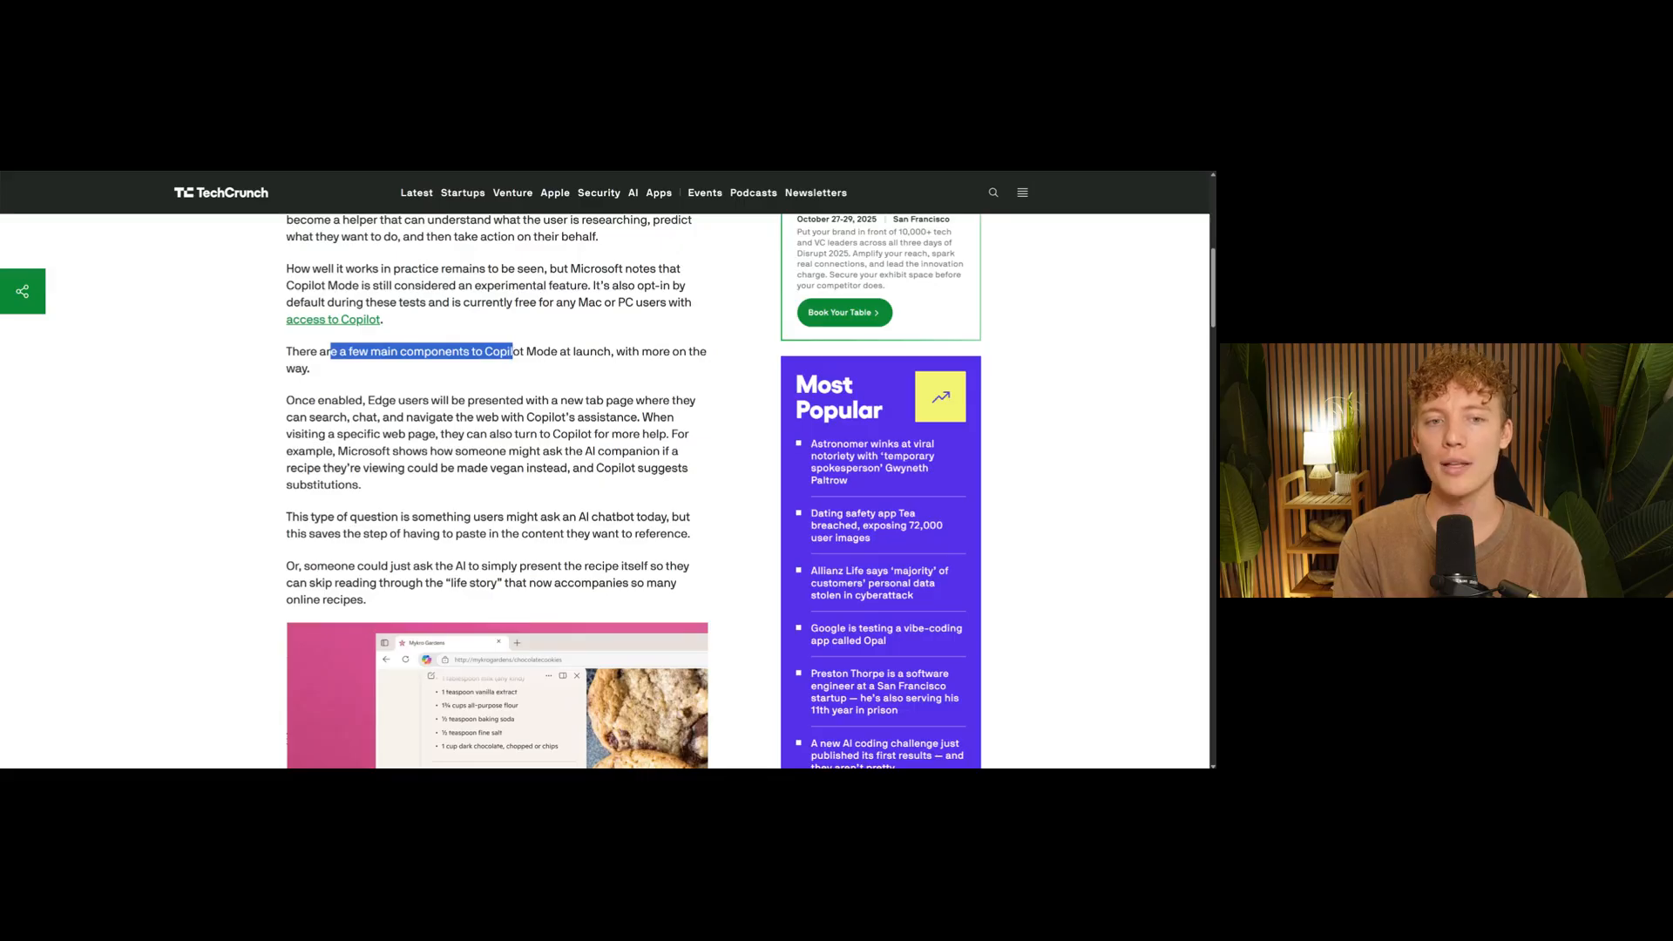
scroll(down, 3)
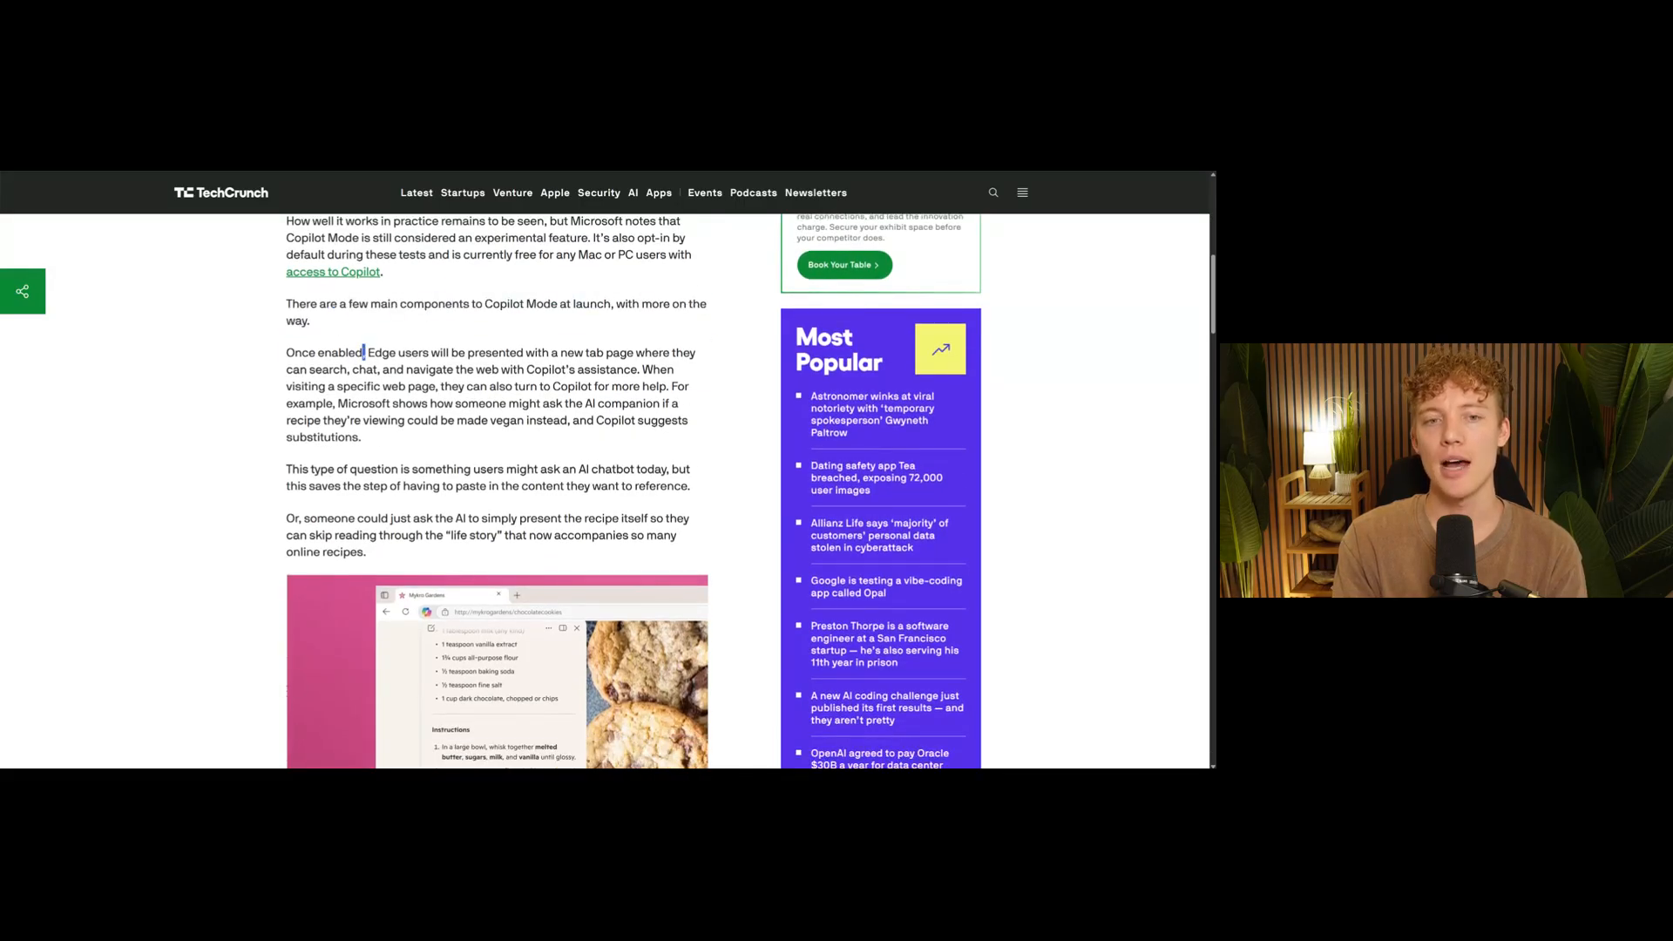
drag(365, 352, 544, 369)
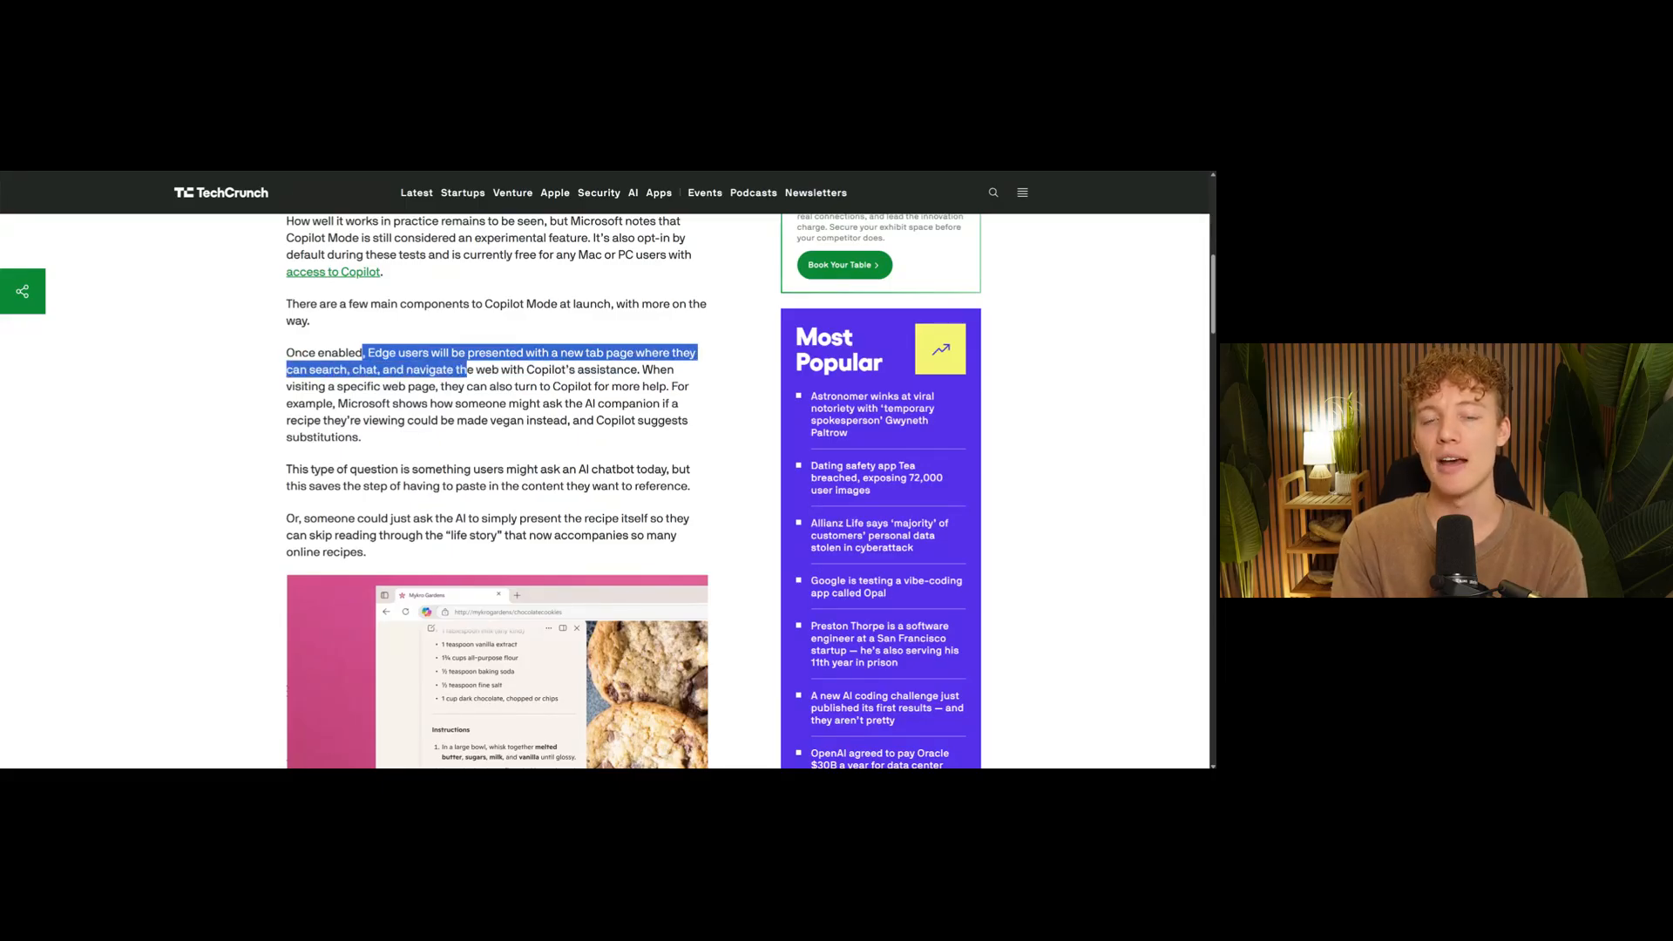
scroll(down, 3)
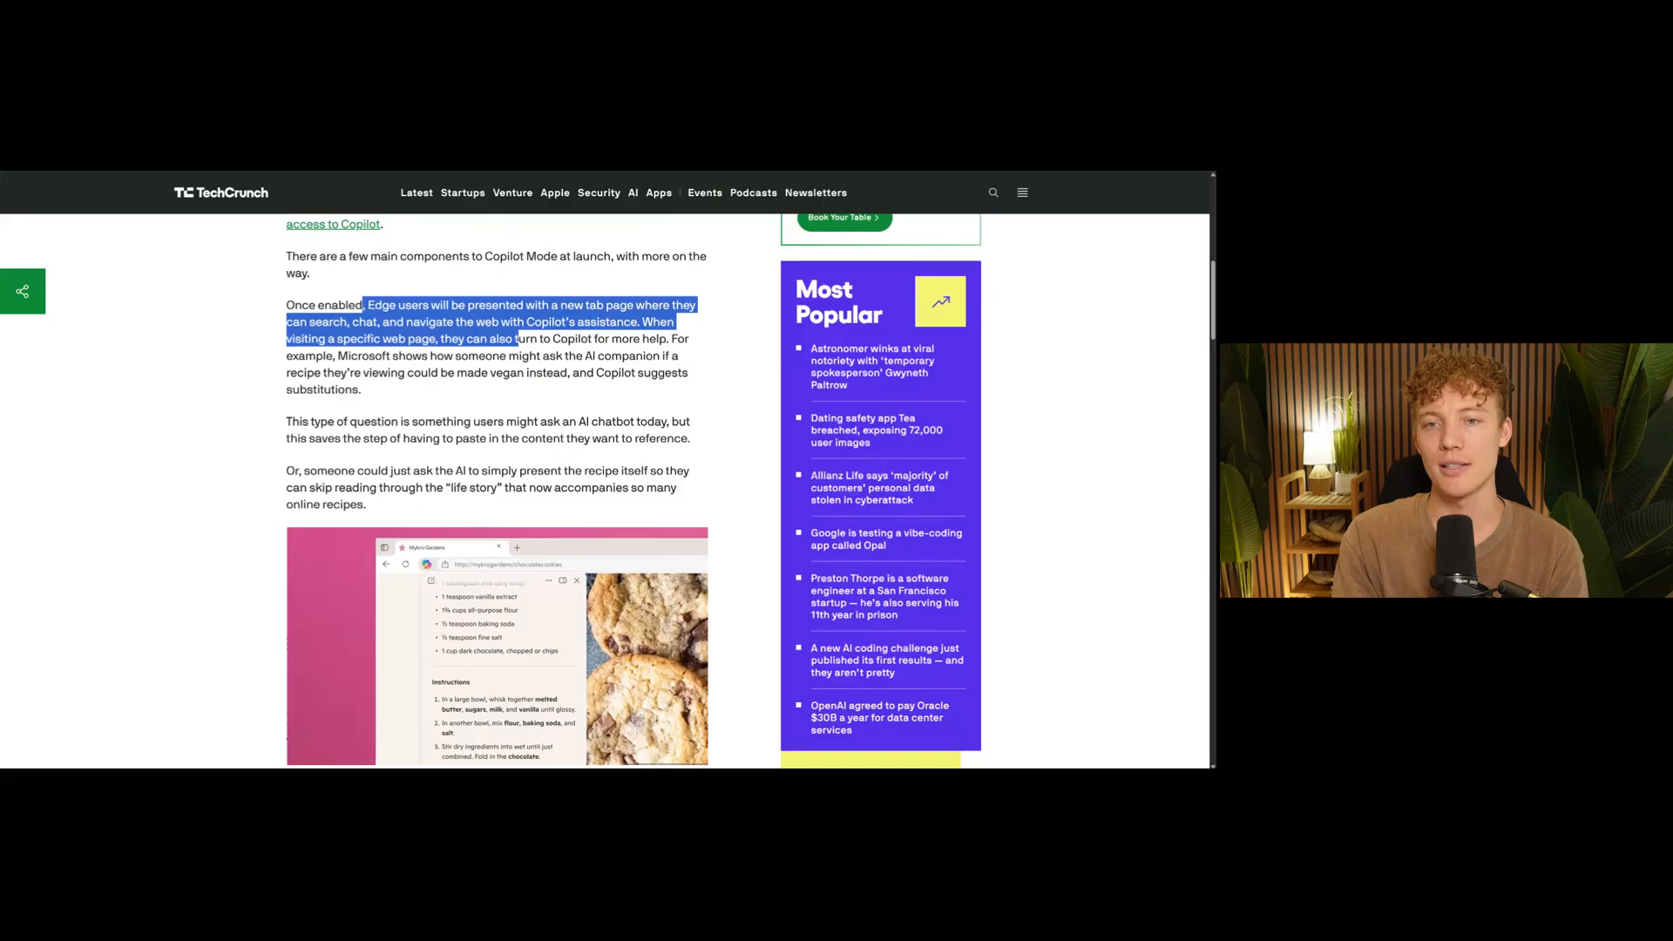
scroll(down, 3)
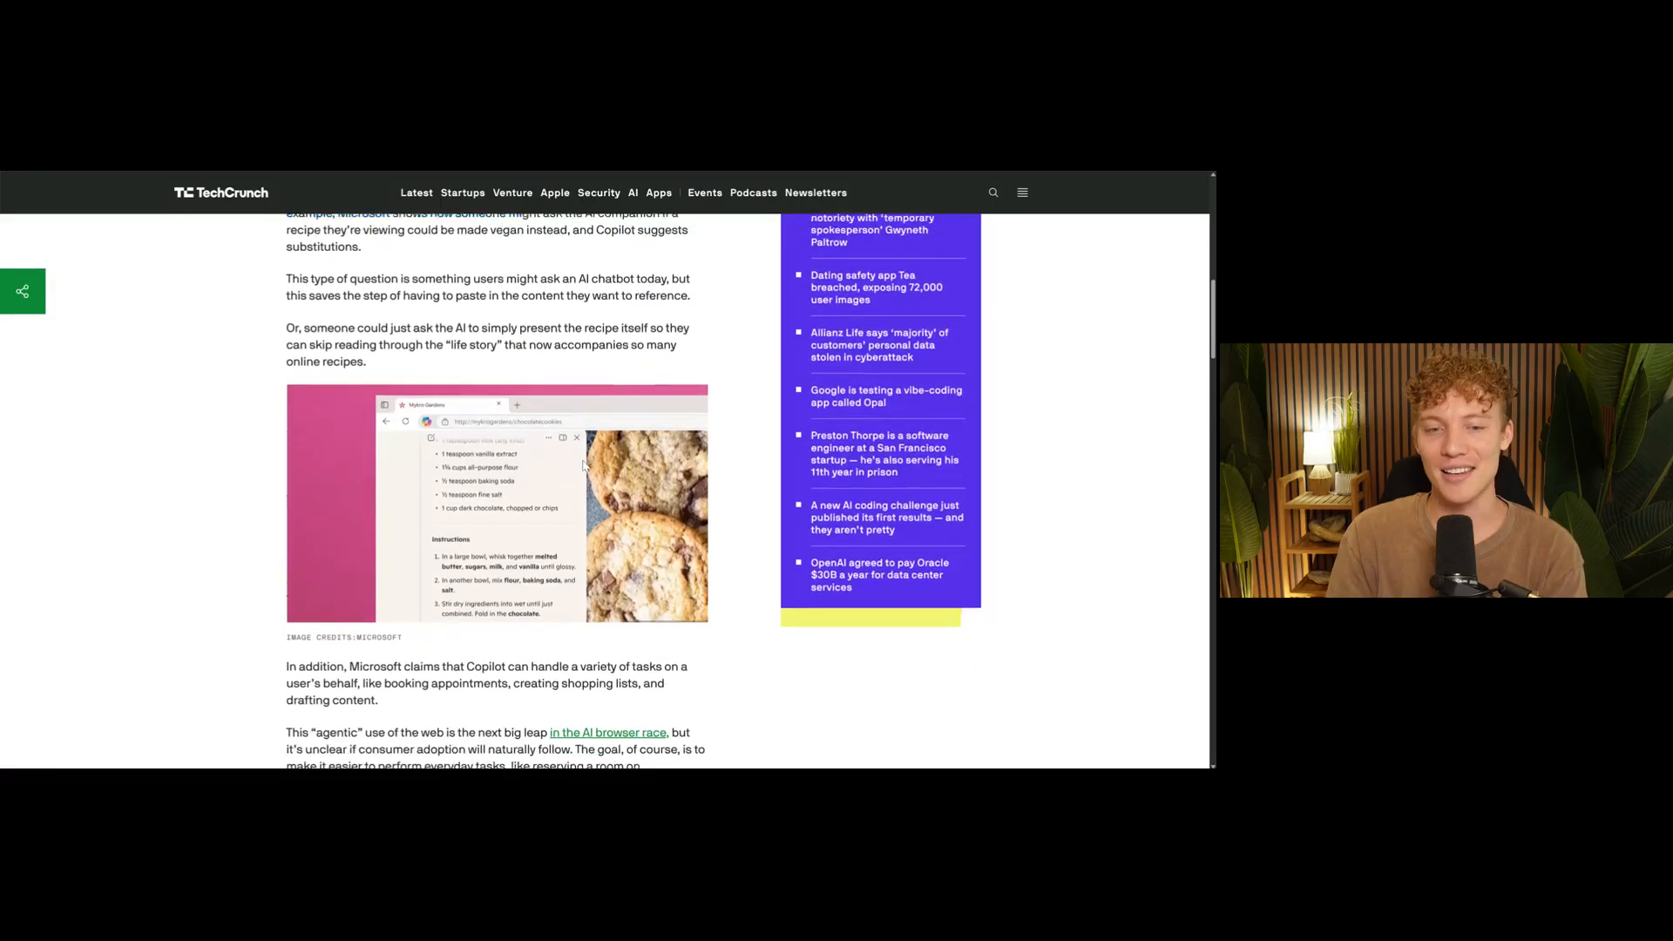
Step: Highlight the 'agentic use of the web' sentence and scroll down to the Topics links
scroll(down, 3)
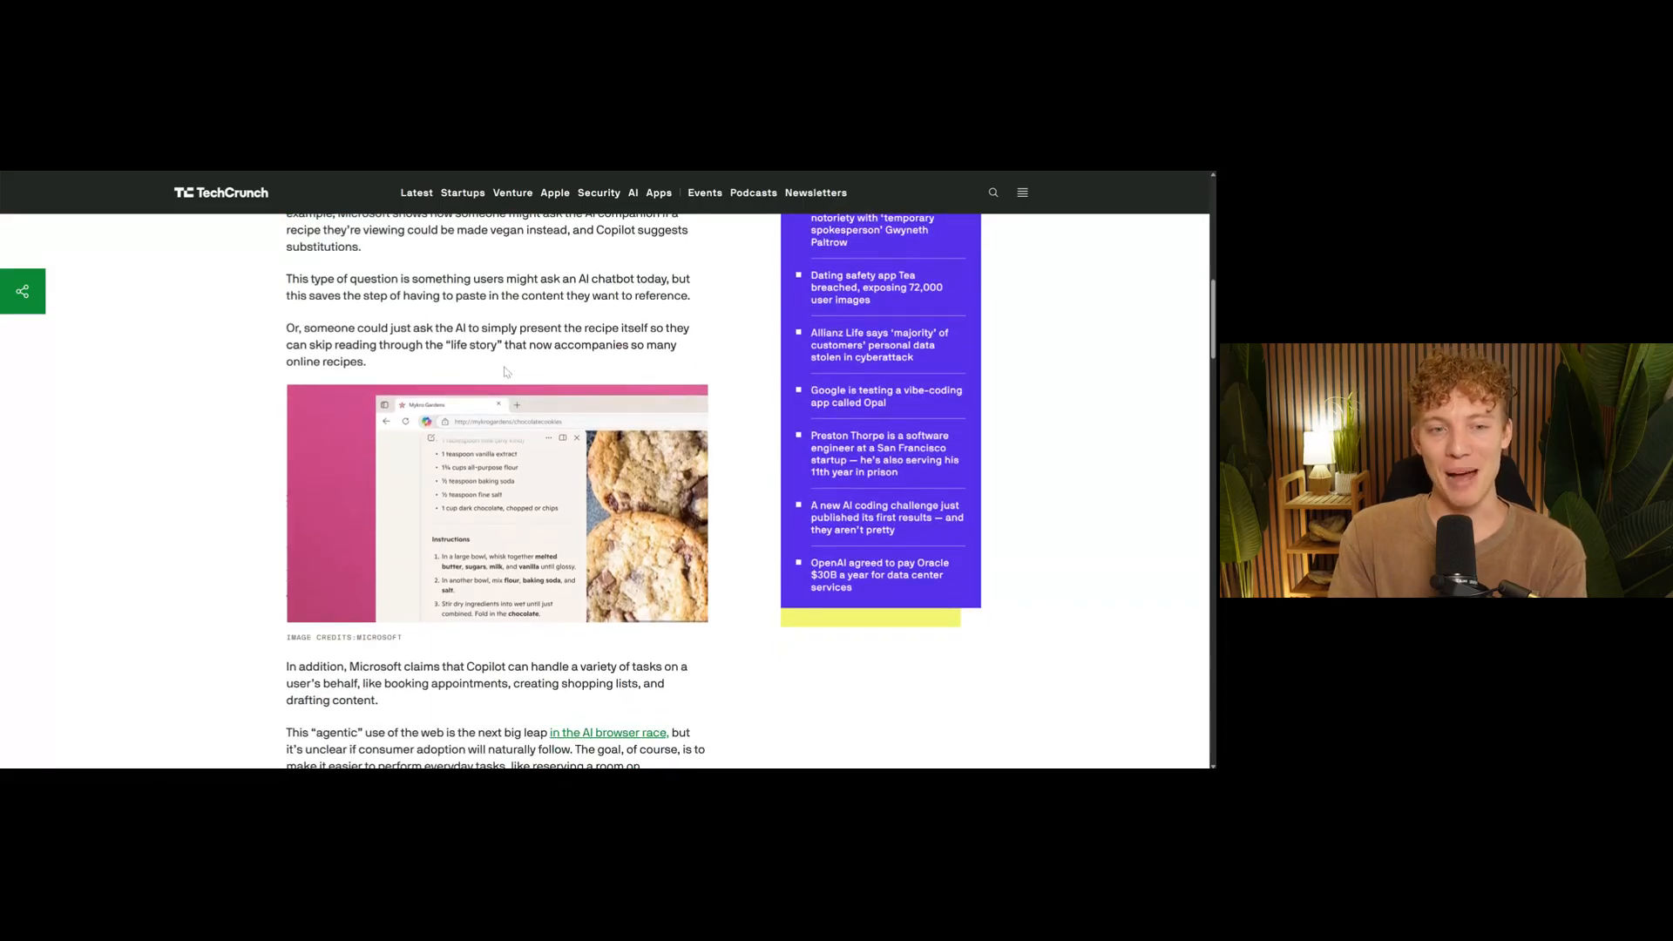
scroll(down, 3)
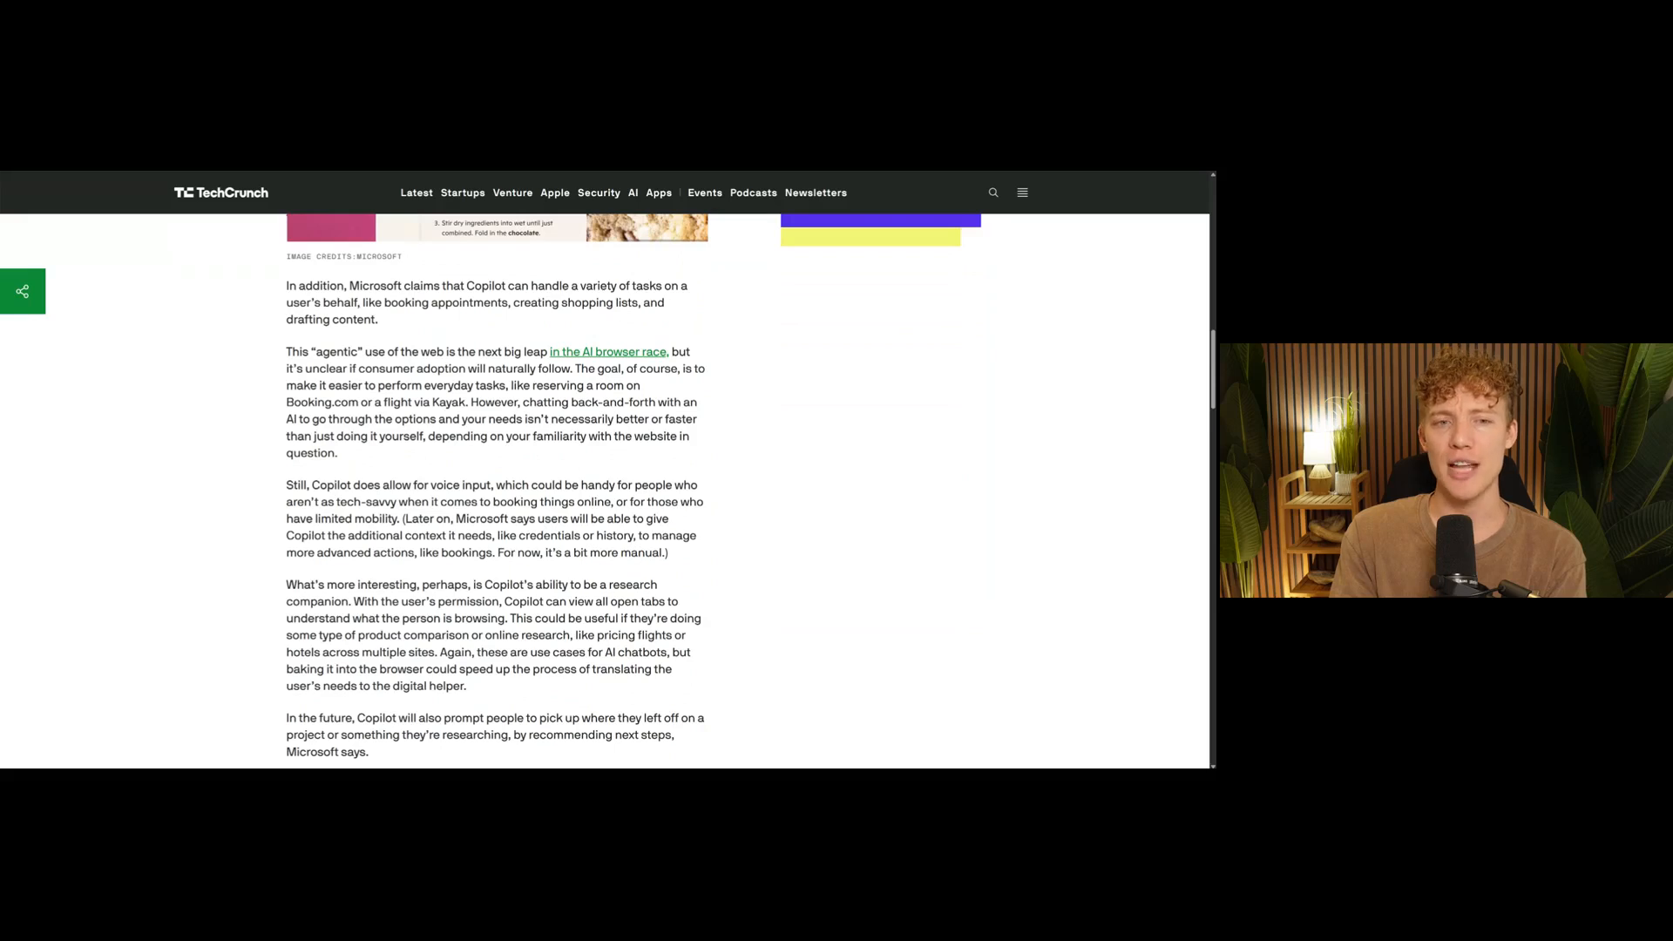
drag(531, 286, 410, 303)
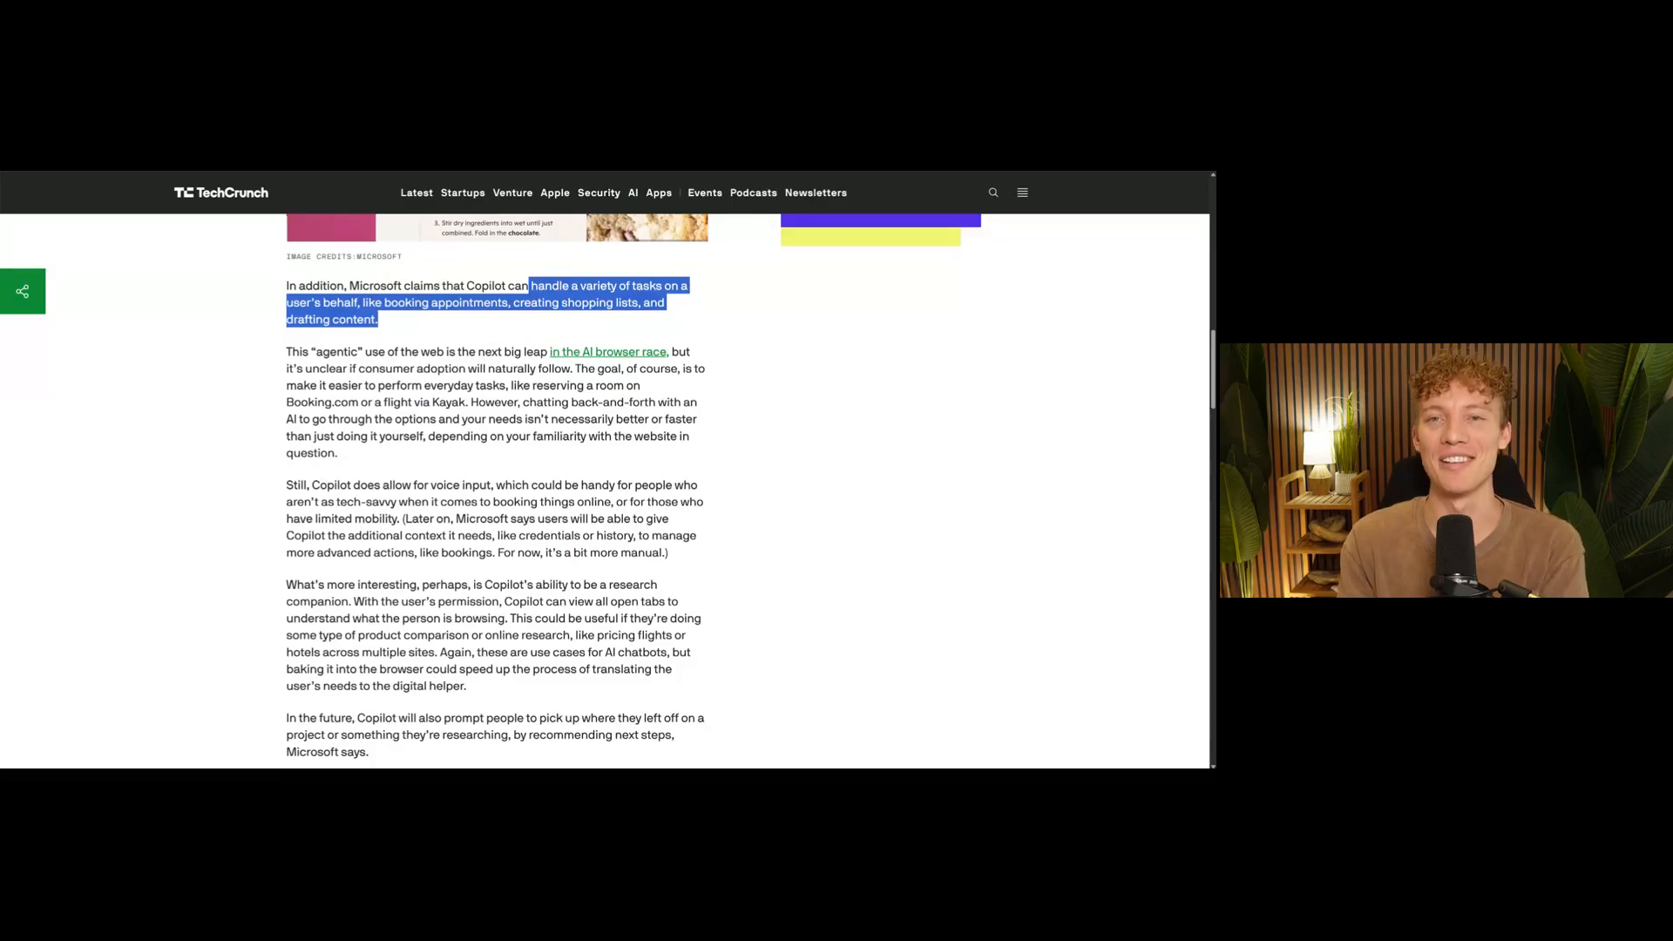
scroll(down, 3)
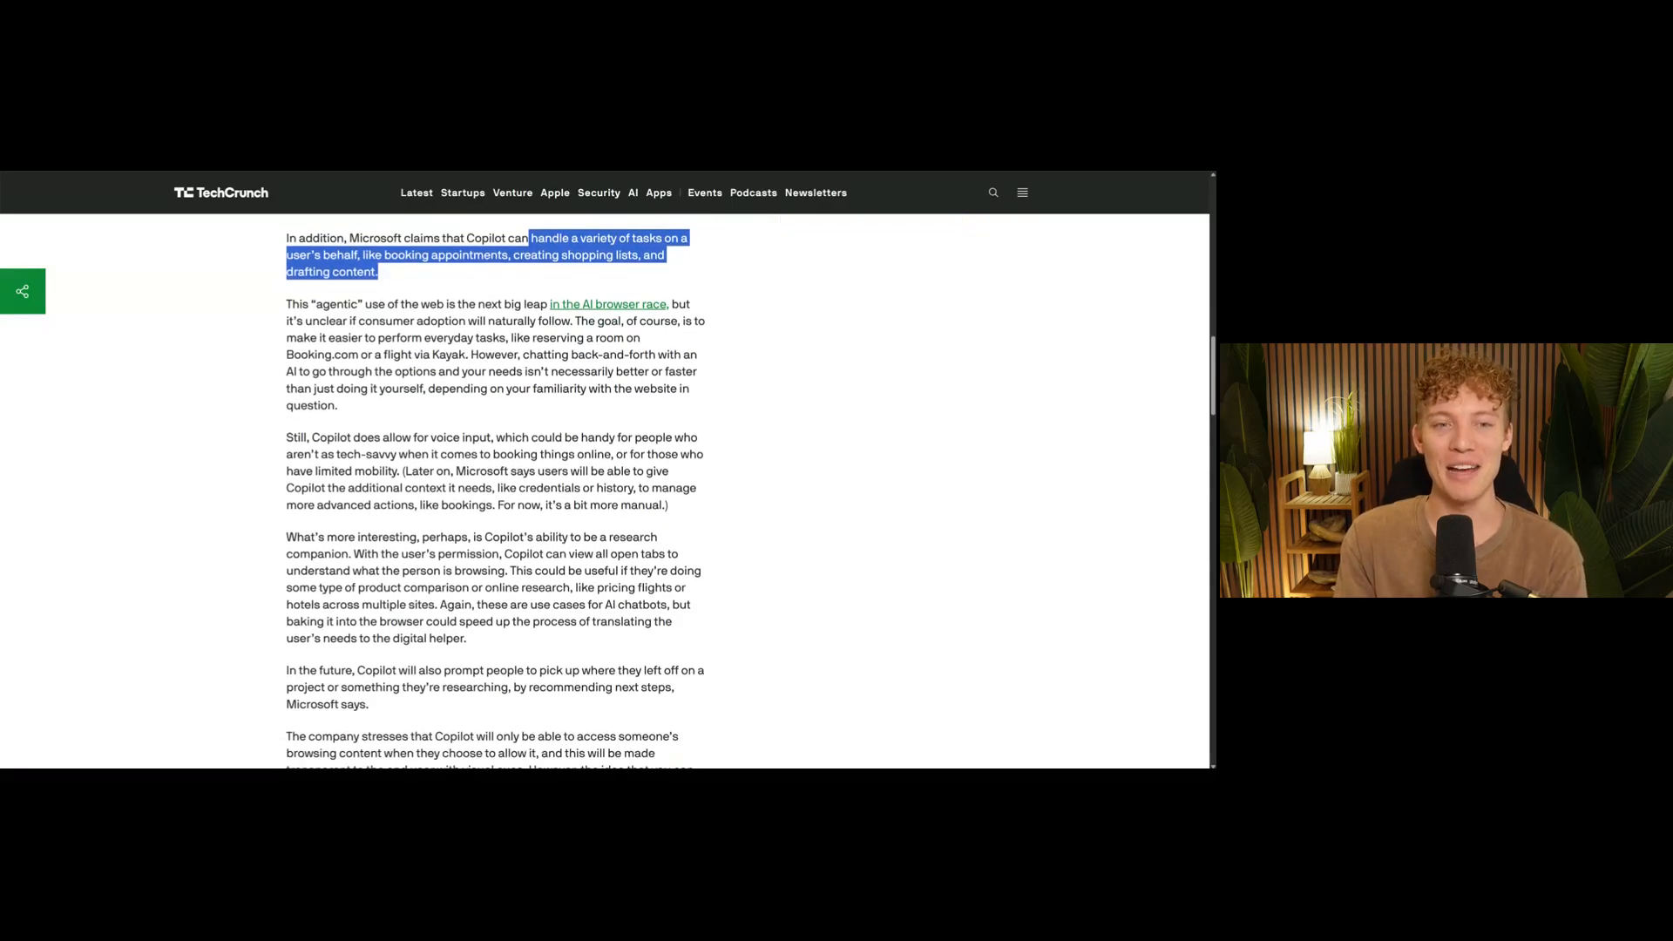
scroll(down, 3)
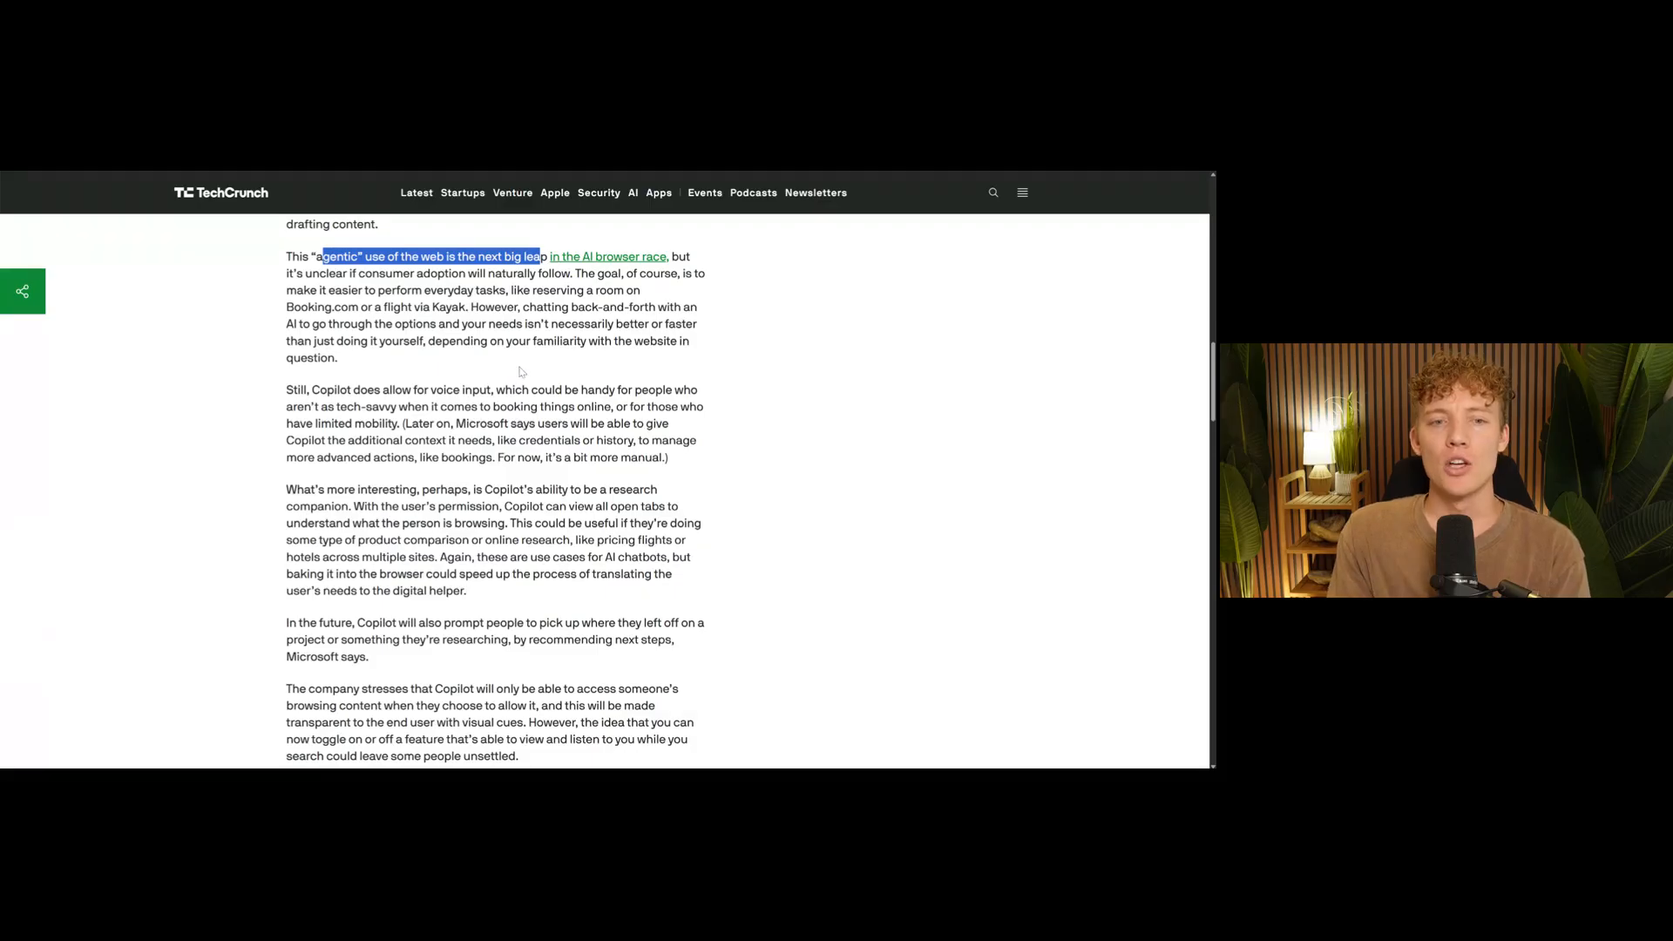
scroll(down, 3)
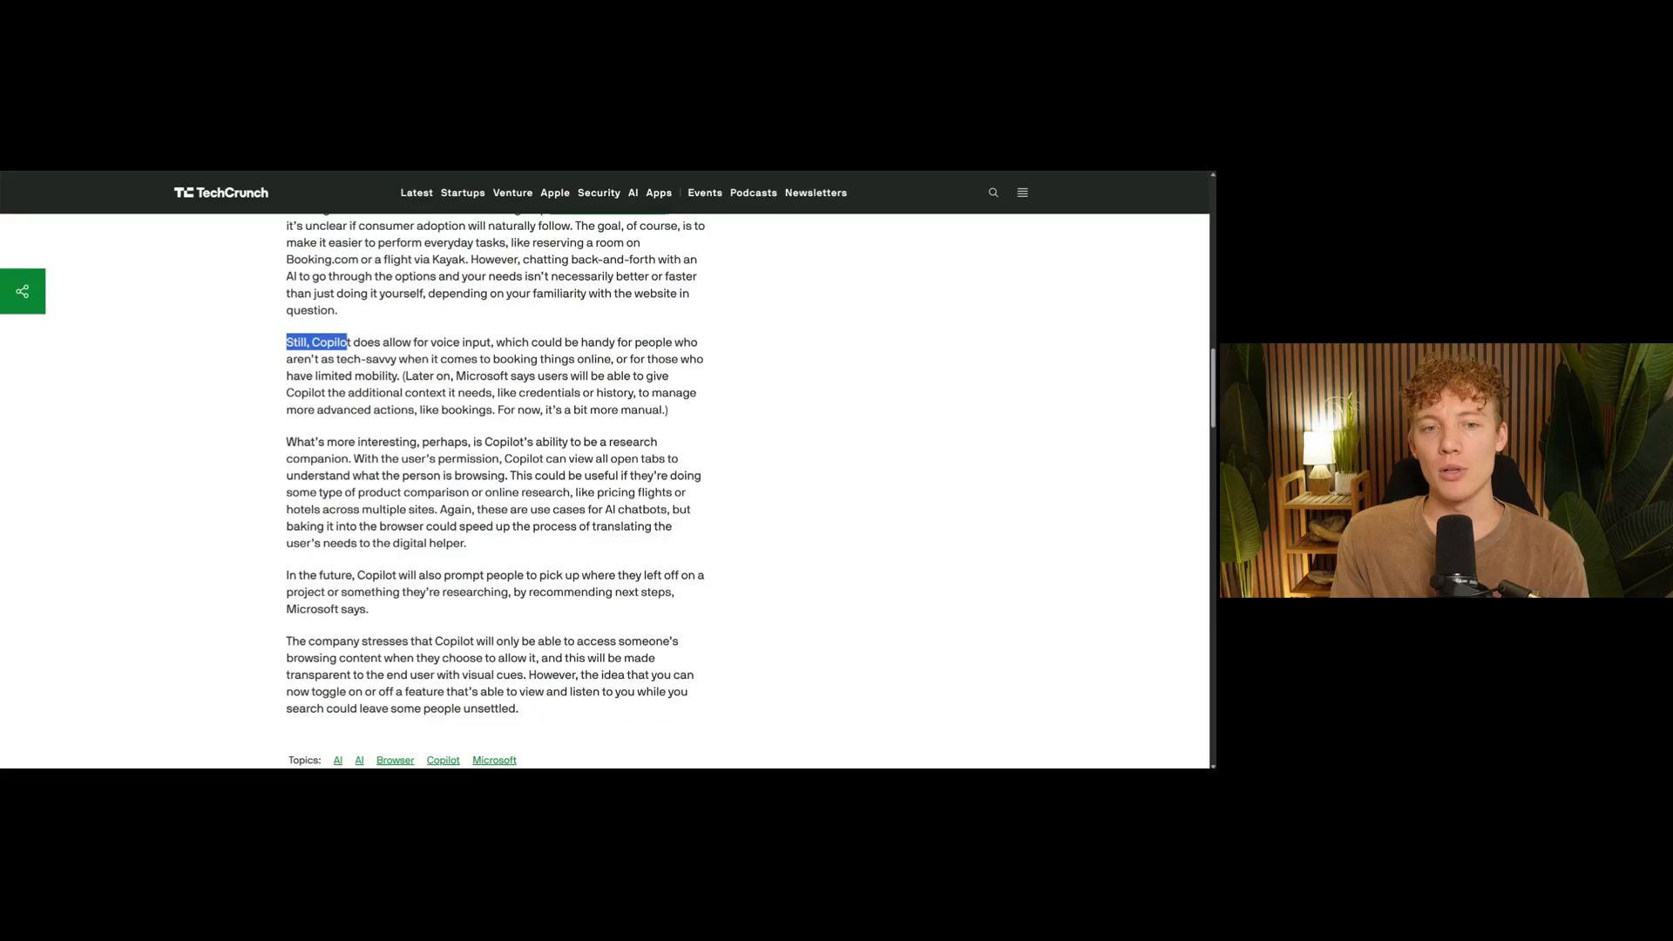
Step: Highlight the sentence saying Copilot allows voice input, then scroll further down
drag(350, 341, 493, 341)
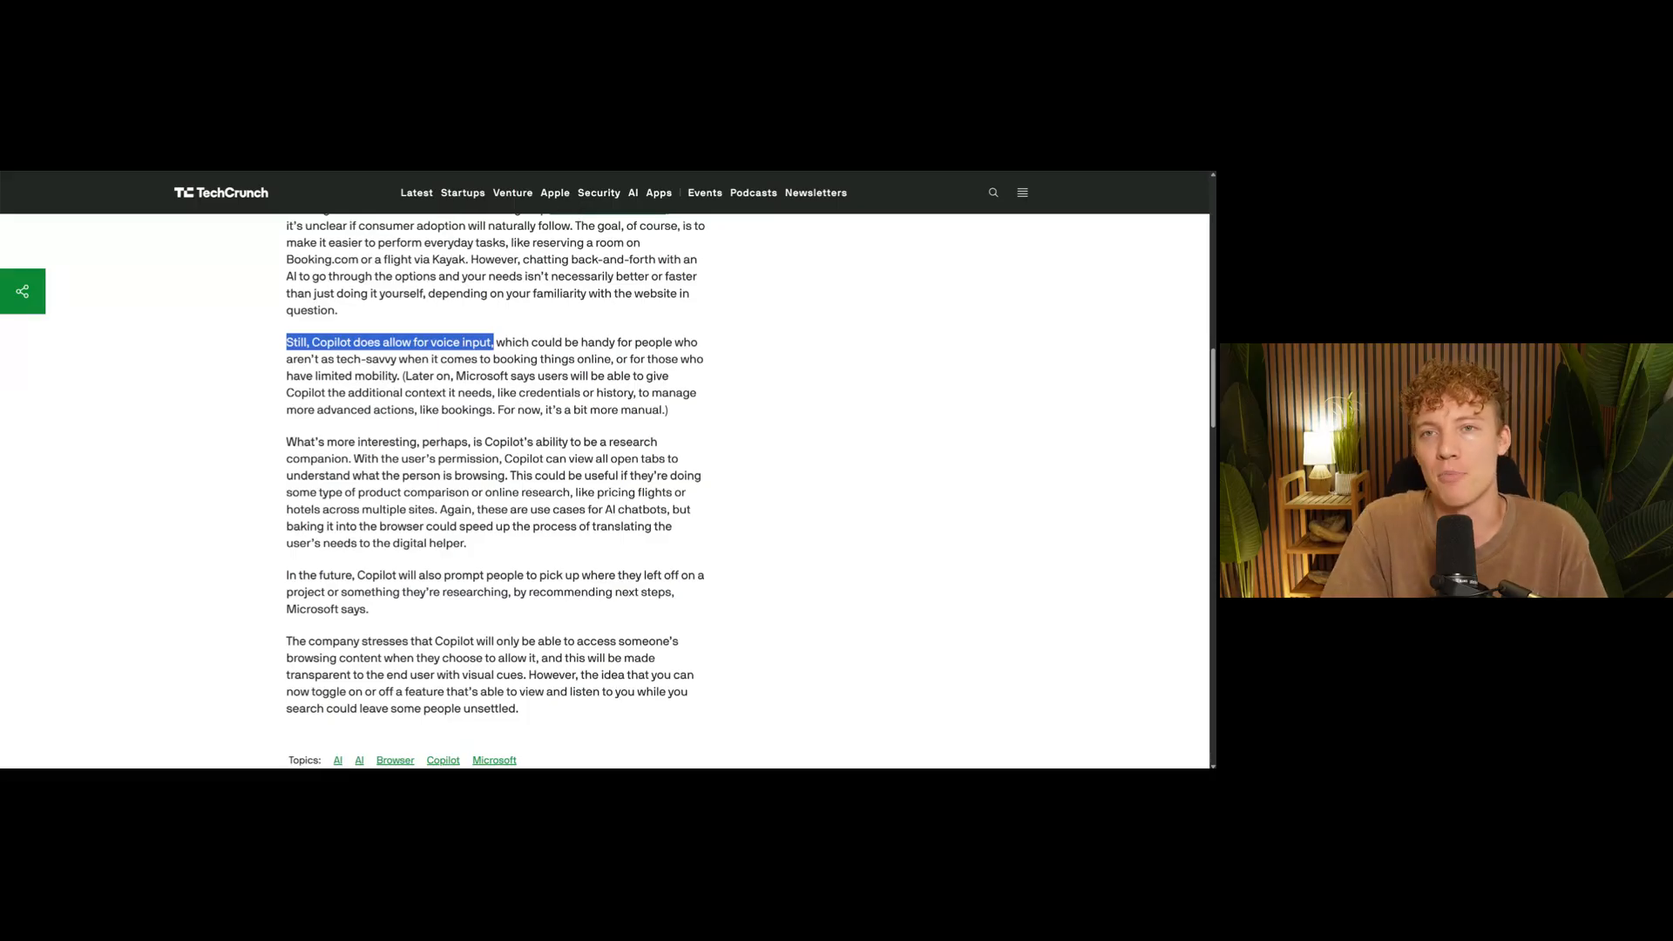
mouse_move(524, 433)
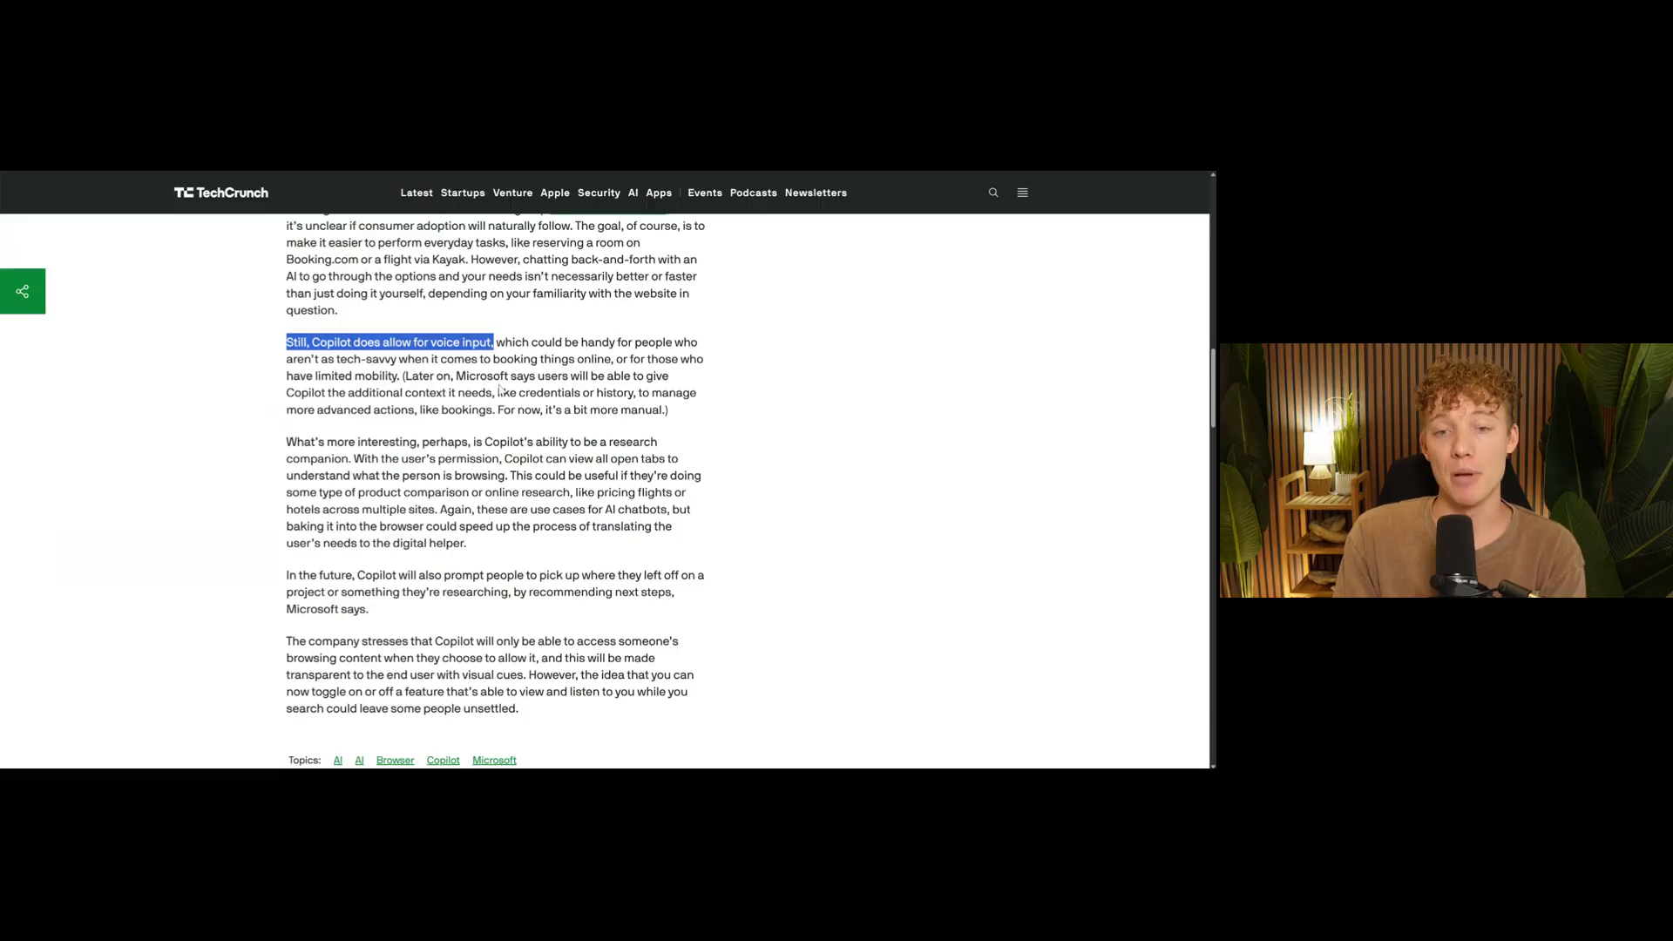
scroll(down, 3)
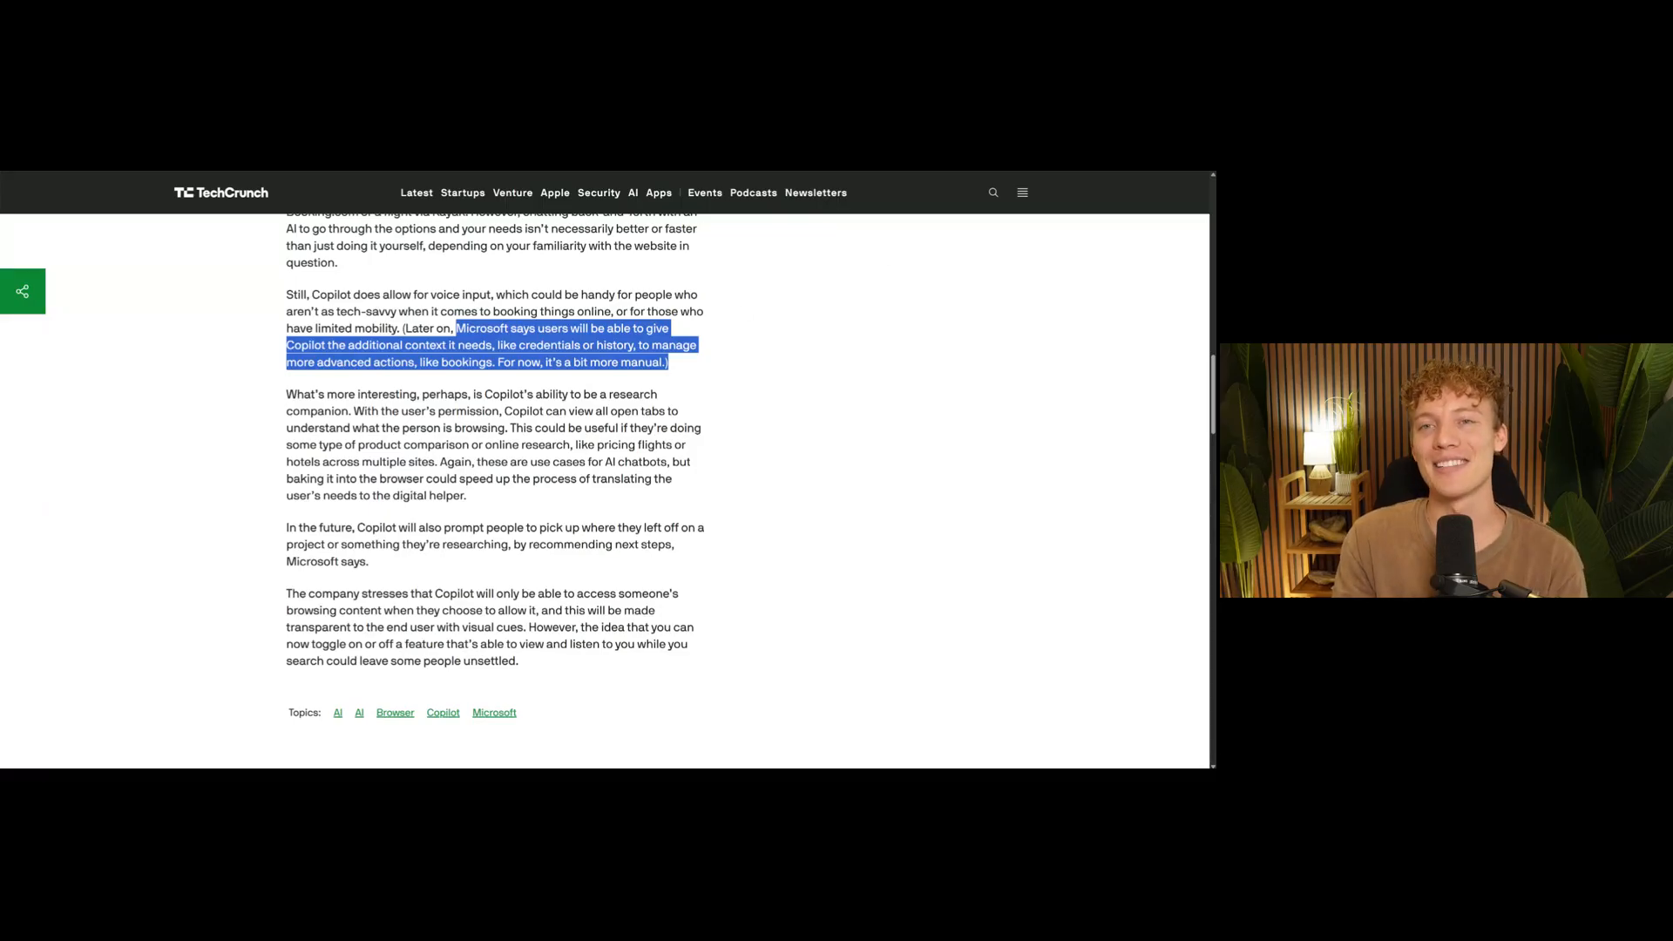
Step: Scroll past the Topics line to Sarah Perez's author bio
scroll(down, 3)
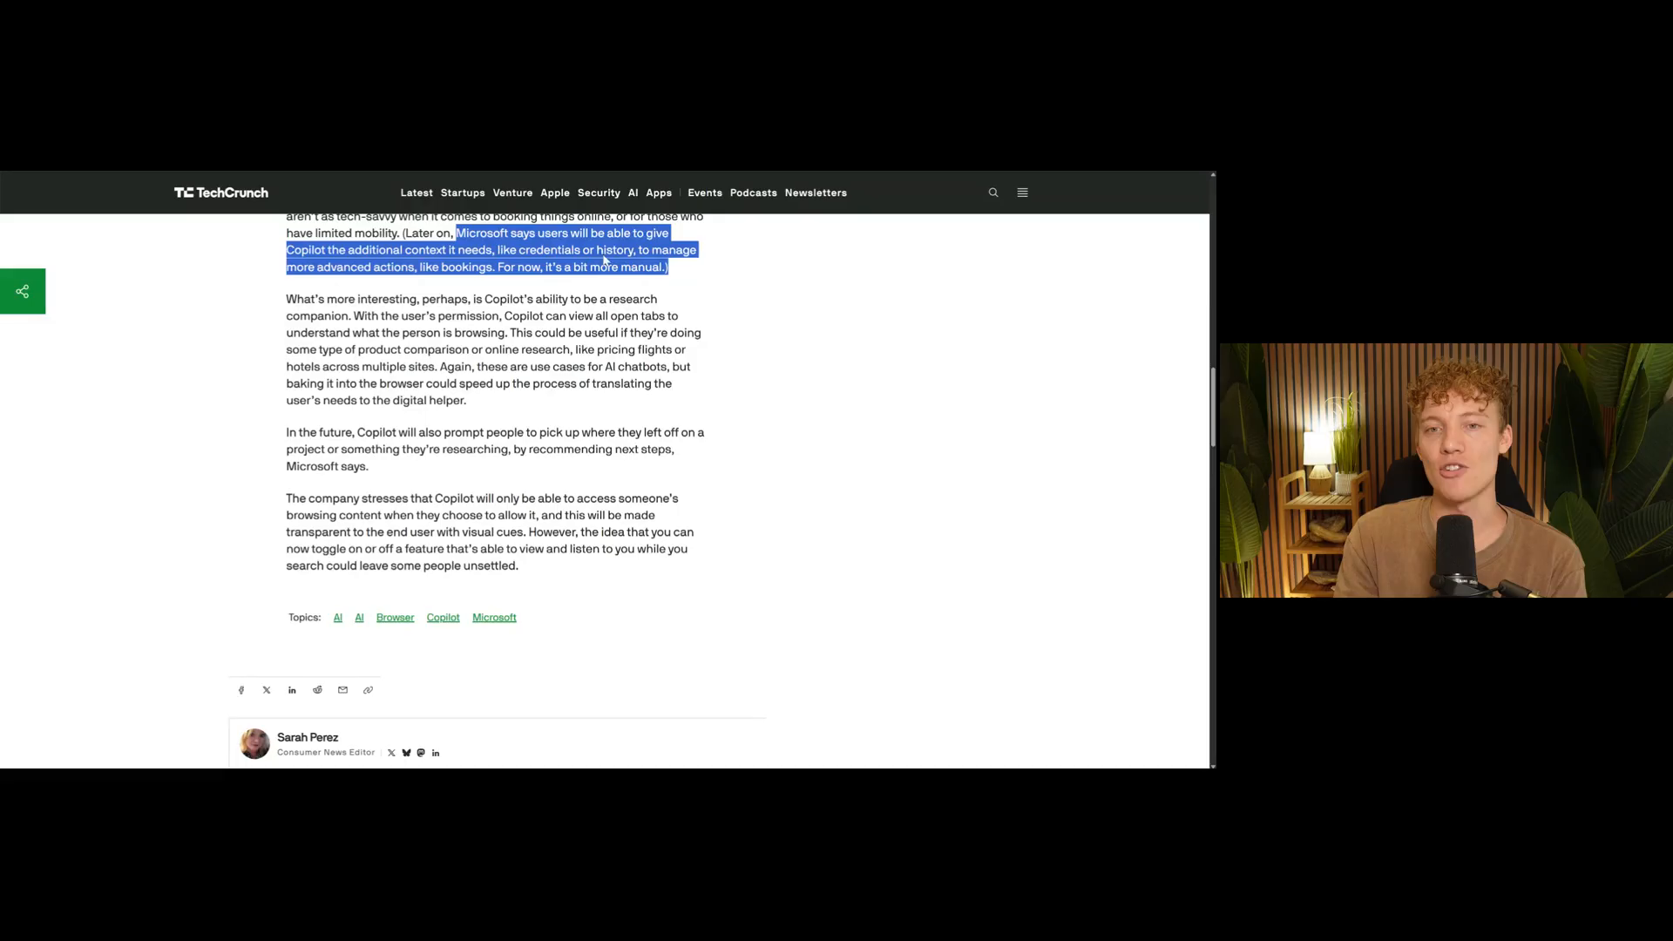
scroll(down, 3)
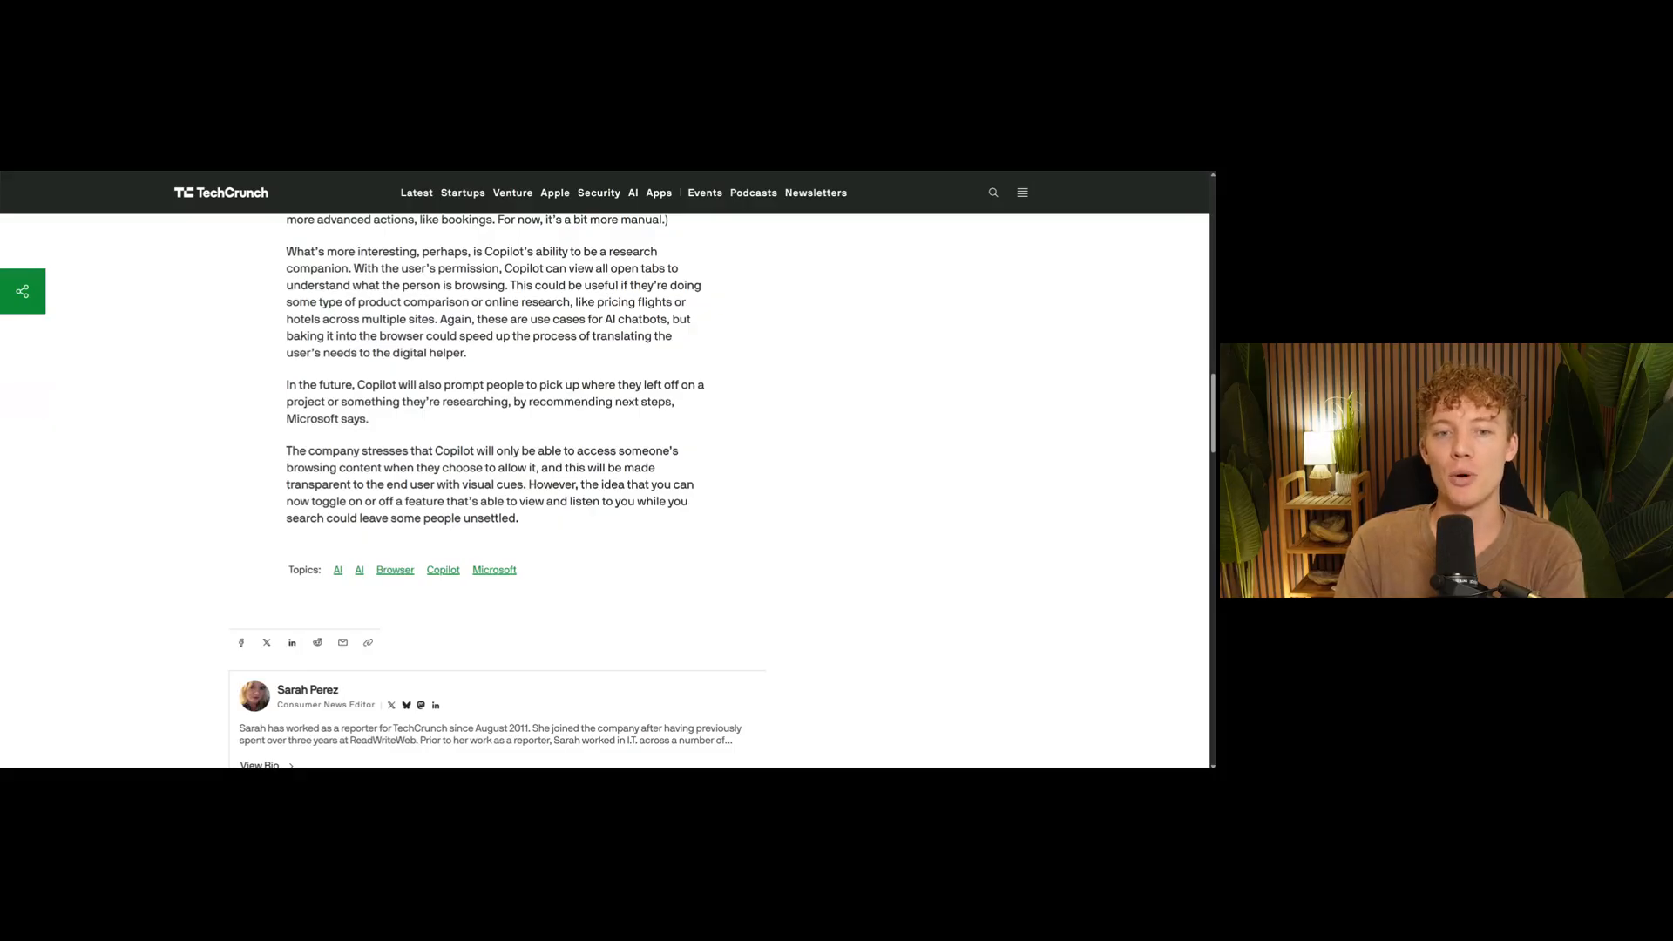
Step: Highlight 'Copilot will also prompt people to pick up where they left off' and scroll slightly
drag(384, 384, 629, 385)
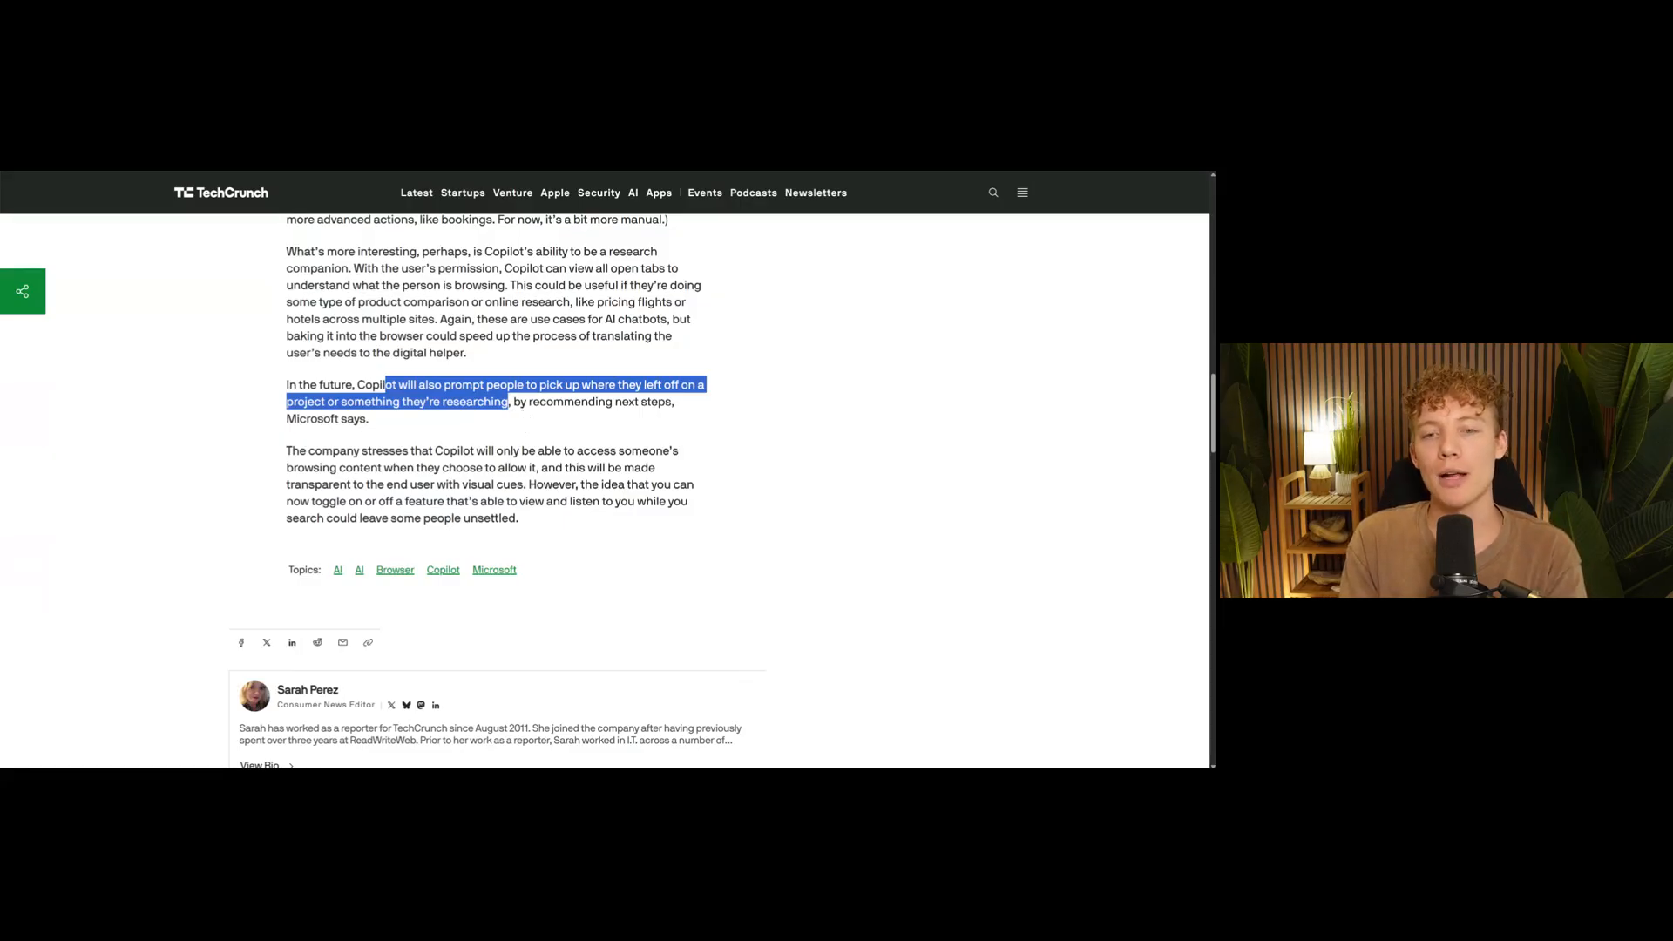
scroll(down, 3)
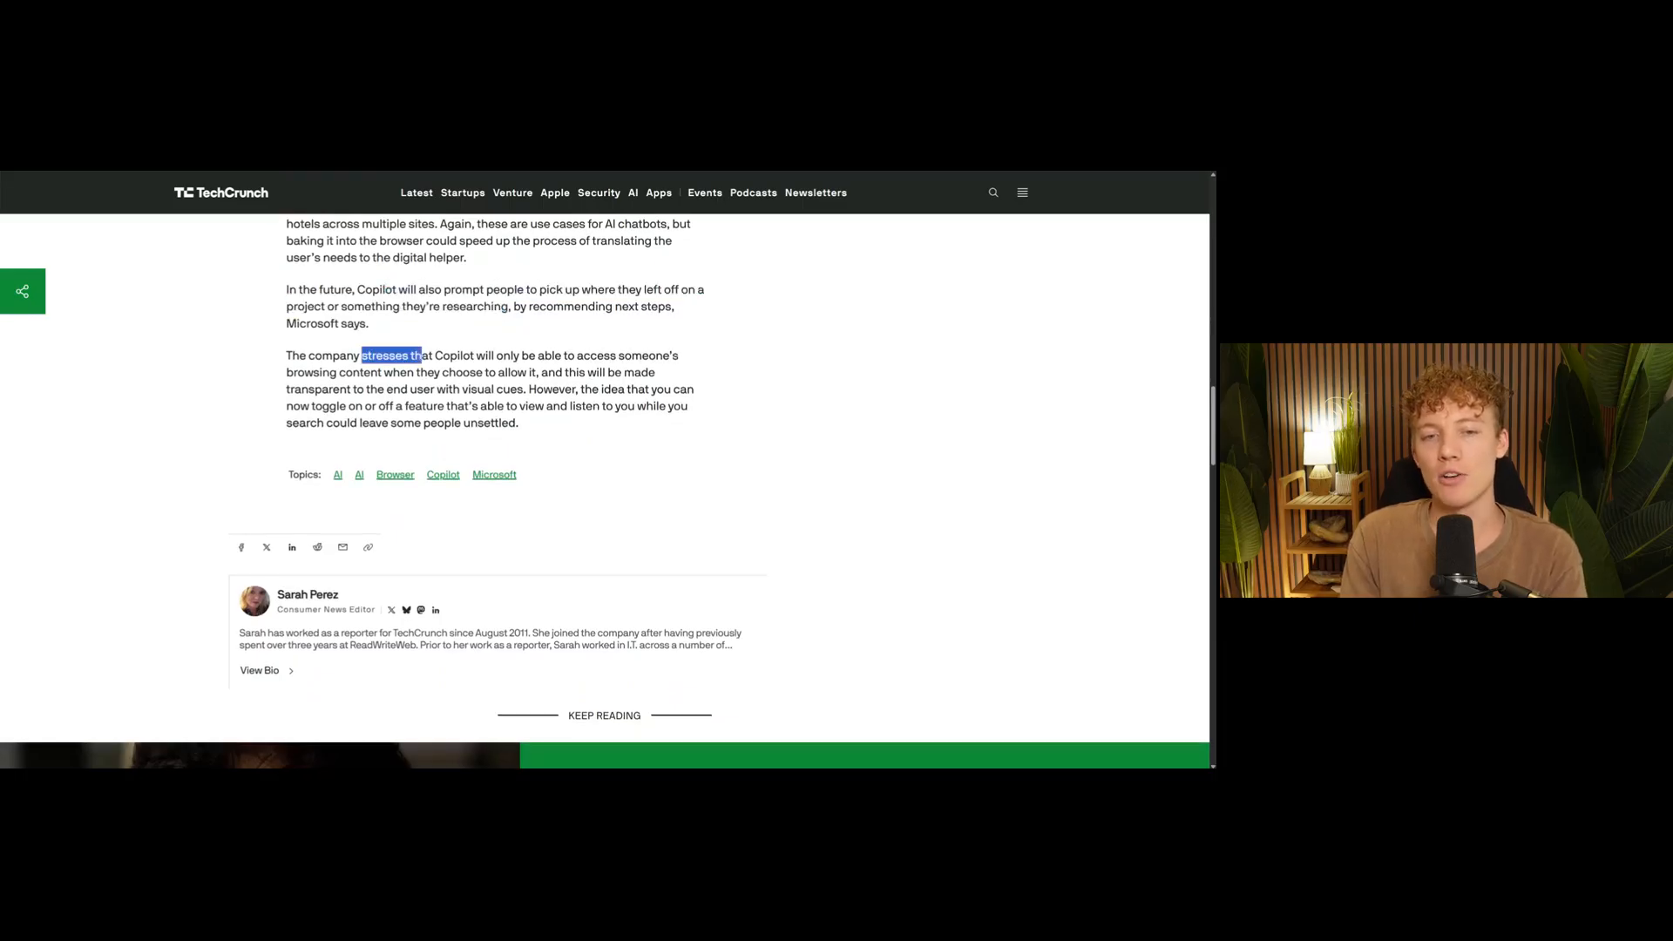
Step: Highlight from 'stresses that Copilot will only be able to access' through the toggle sentence
drag(362, 355, 567, 356)
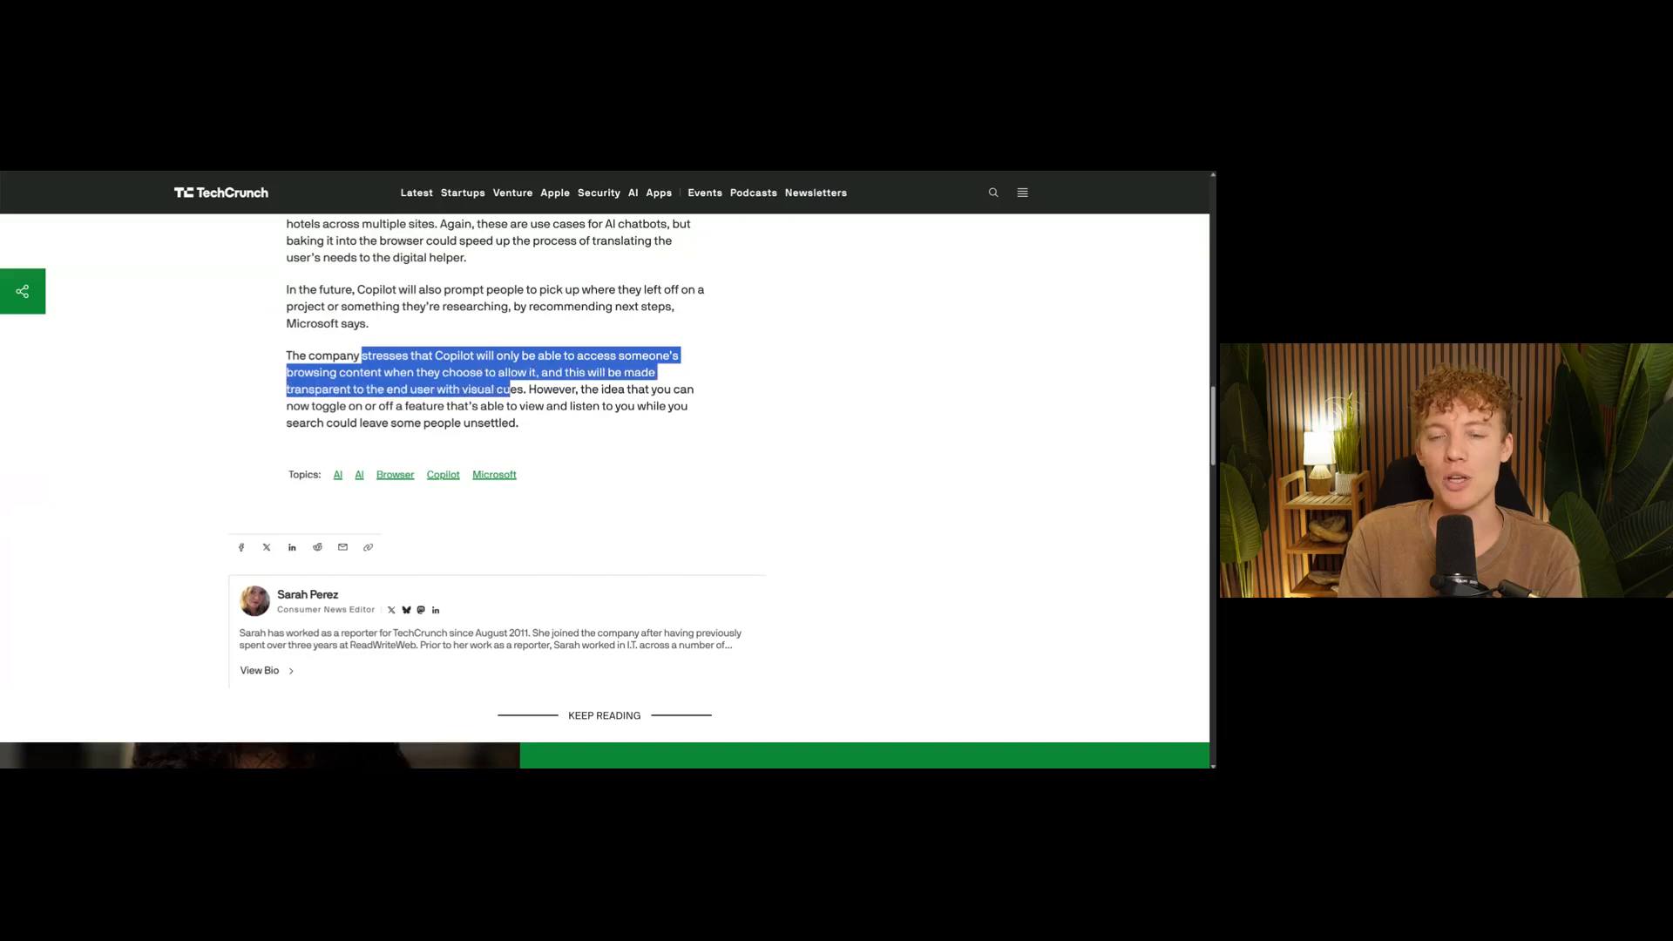
drag(510, 388, 693, 405)
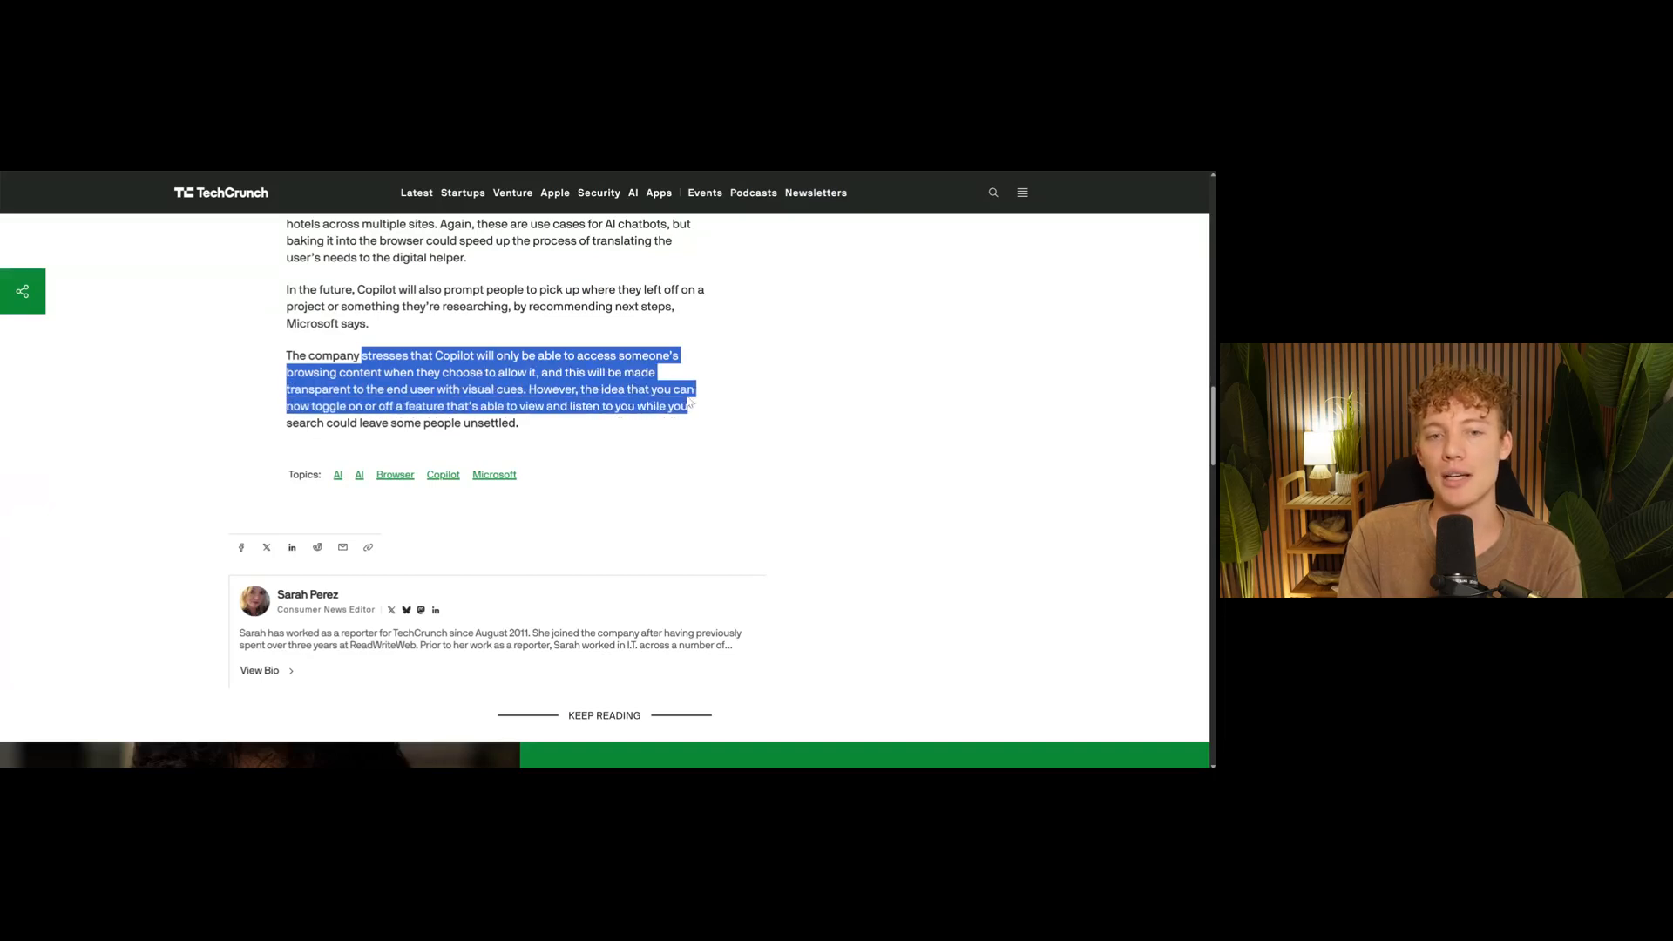